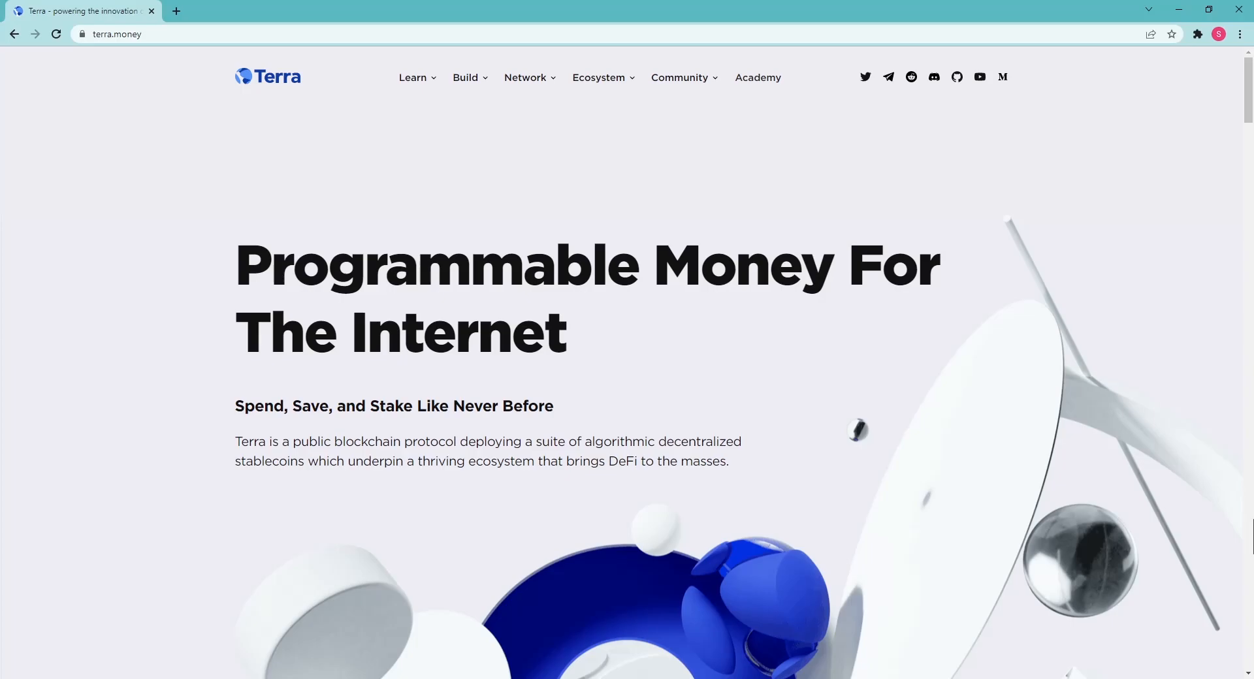
mouse_move(413, 77)
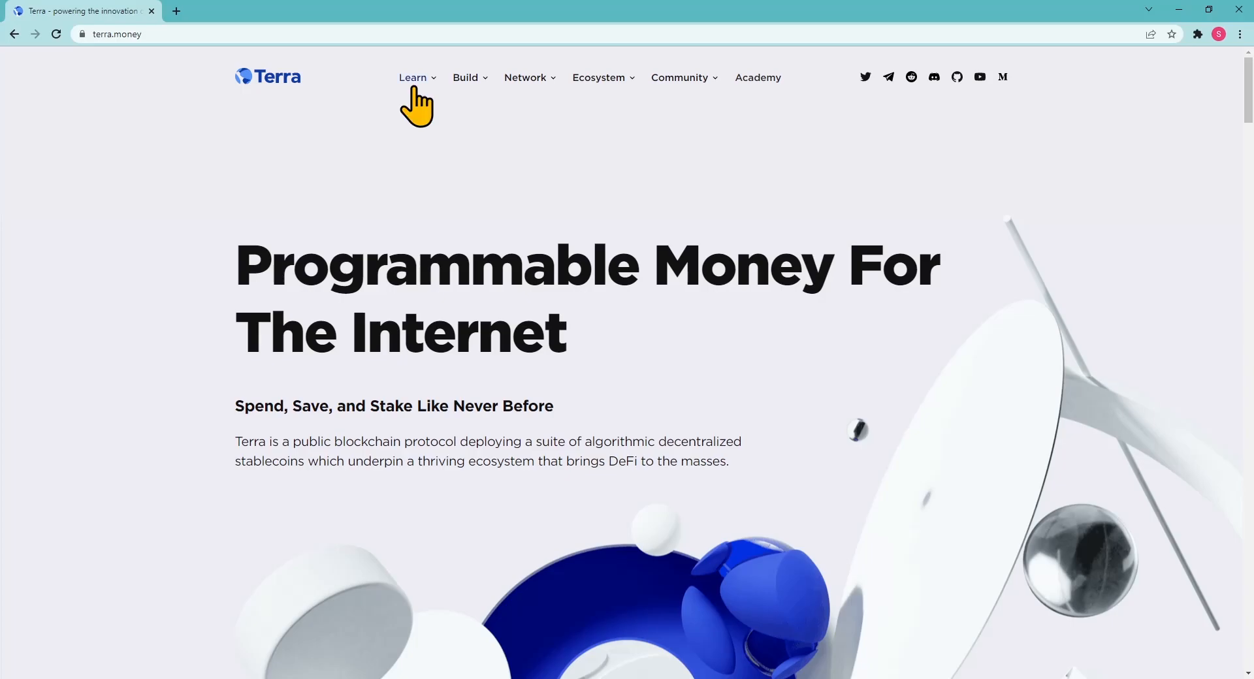
- From terra.money's Learn menu, choose the Windows download of the Terra Station wallet
click(413, 77)
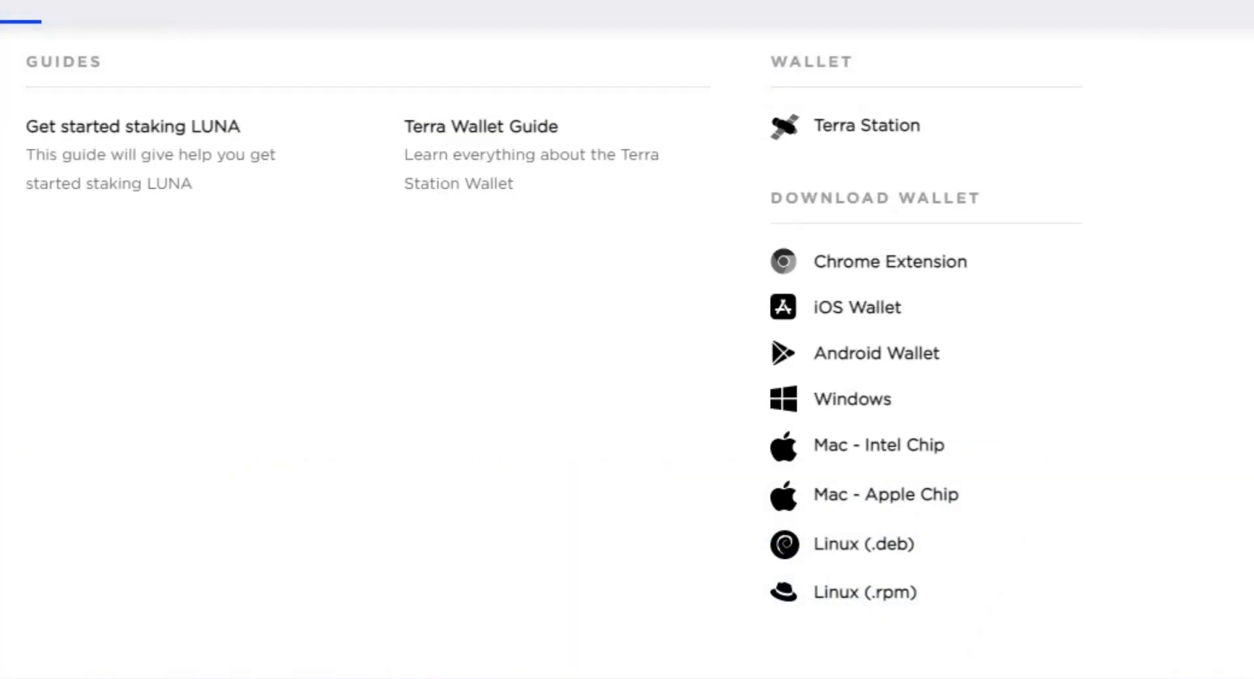
mouse_move(852, 400)
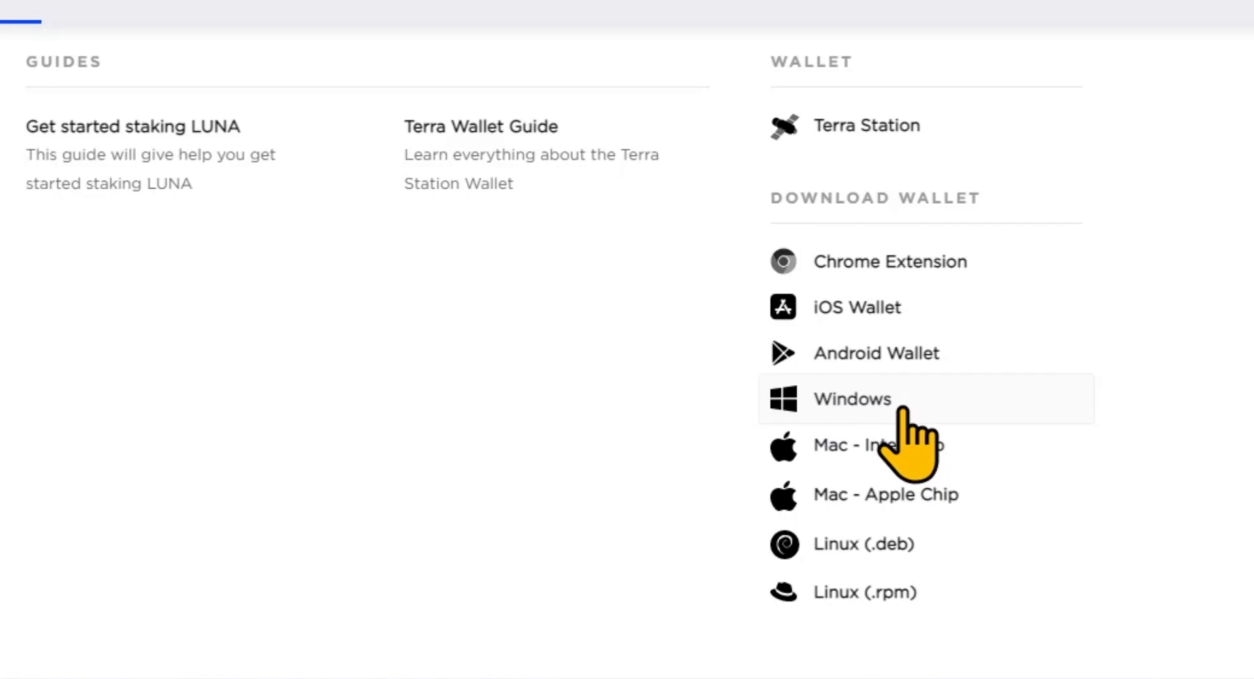
click(852, 399)
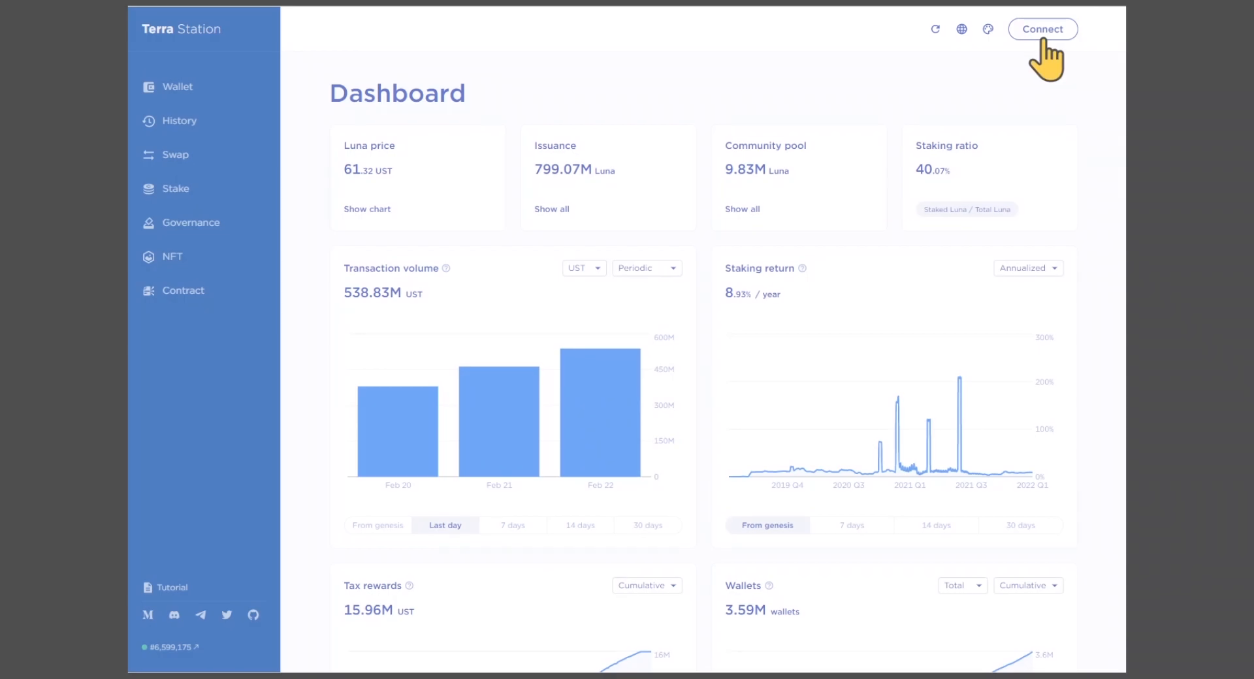
- Start a new wallet named lunaeverstakeguide with matching passwords and the mnemonic marked as written down
click(1042, 29)
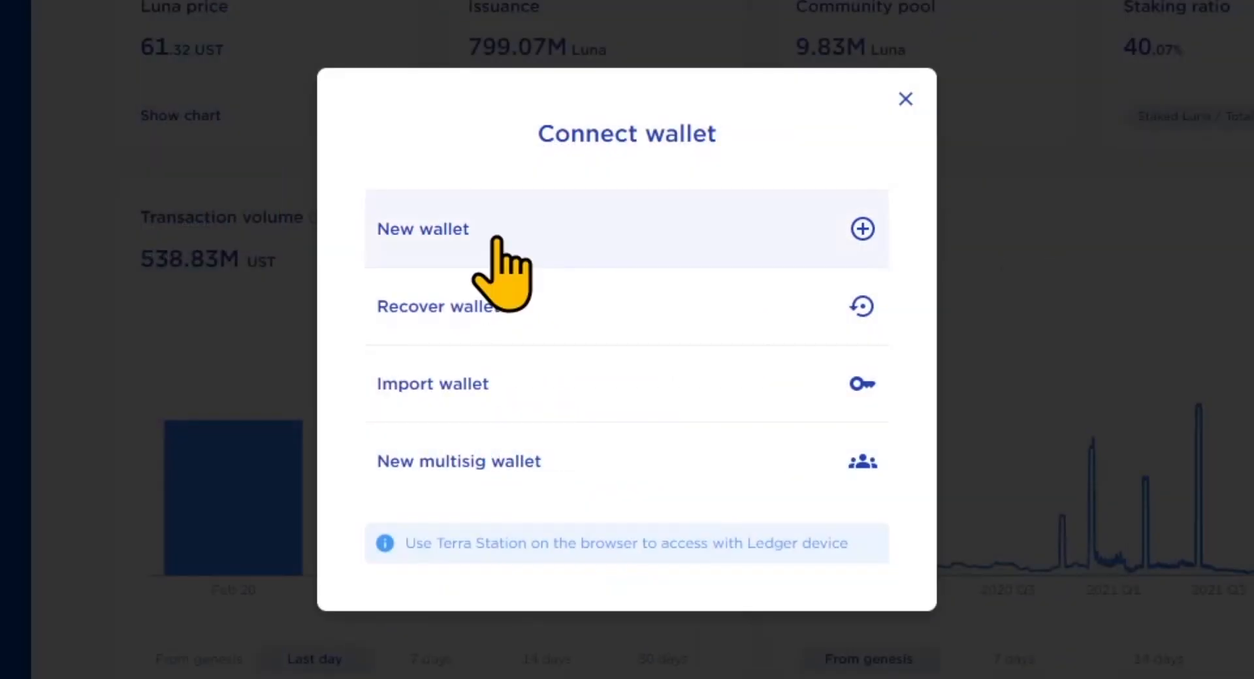
click(422, 229)
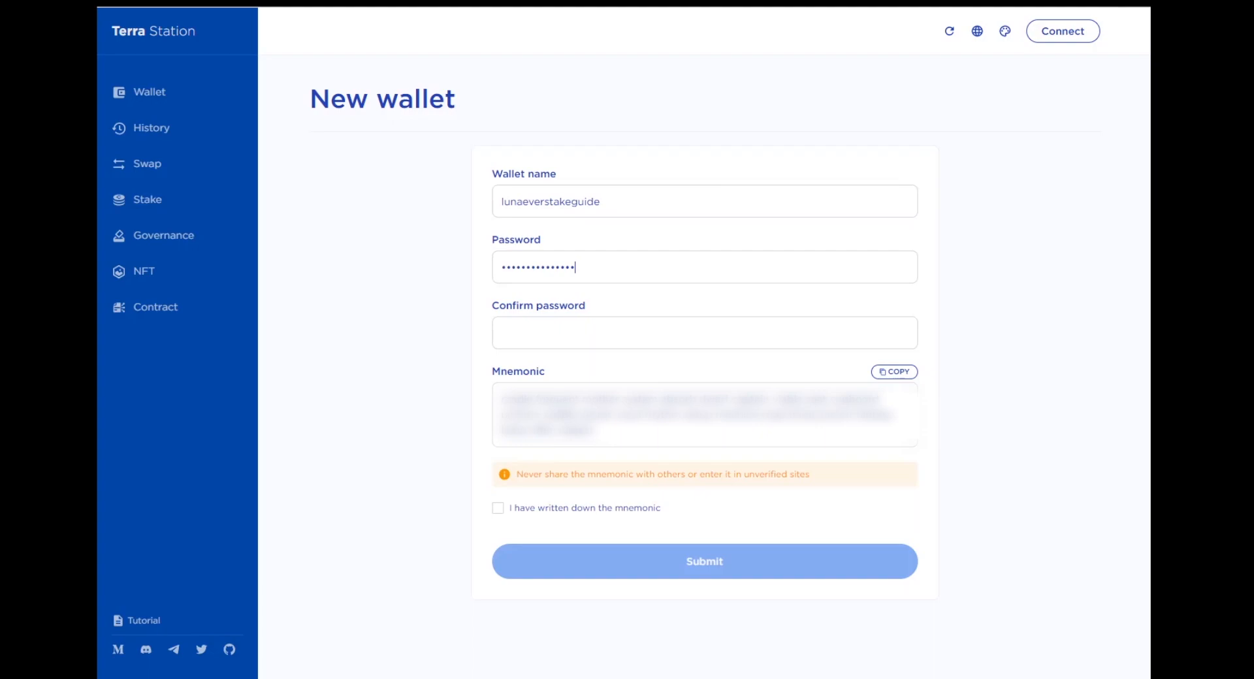
text(•)
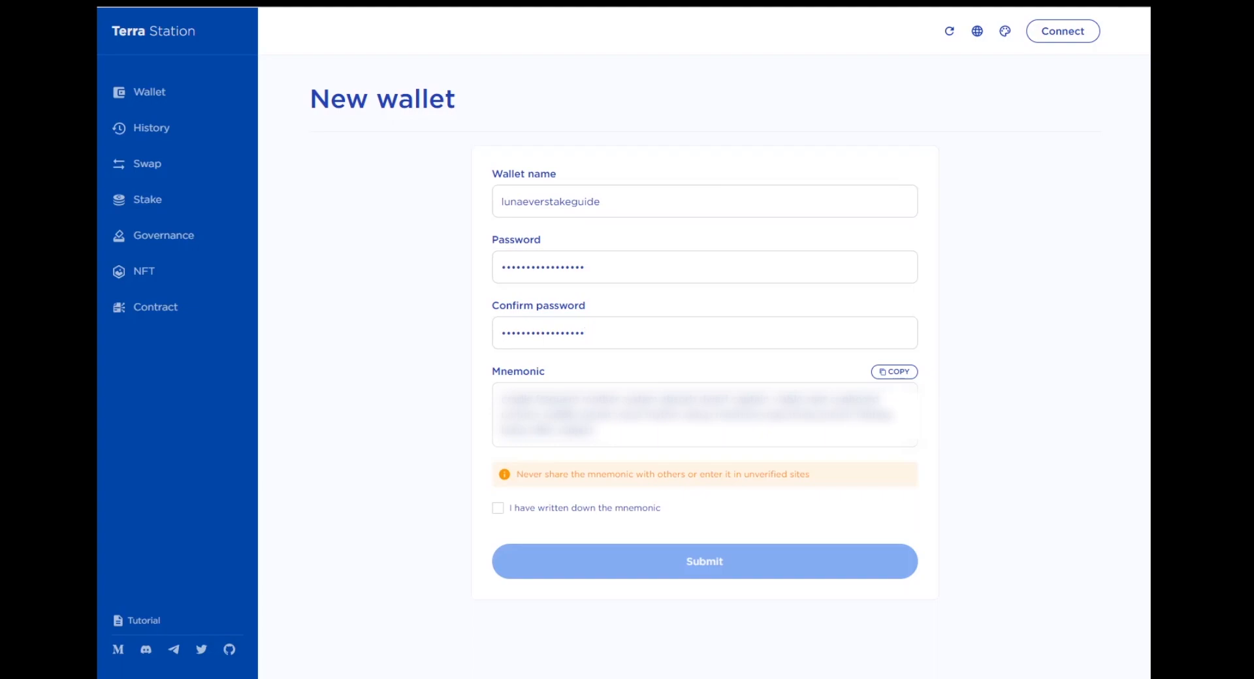
click(704, 333)
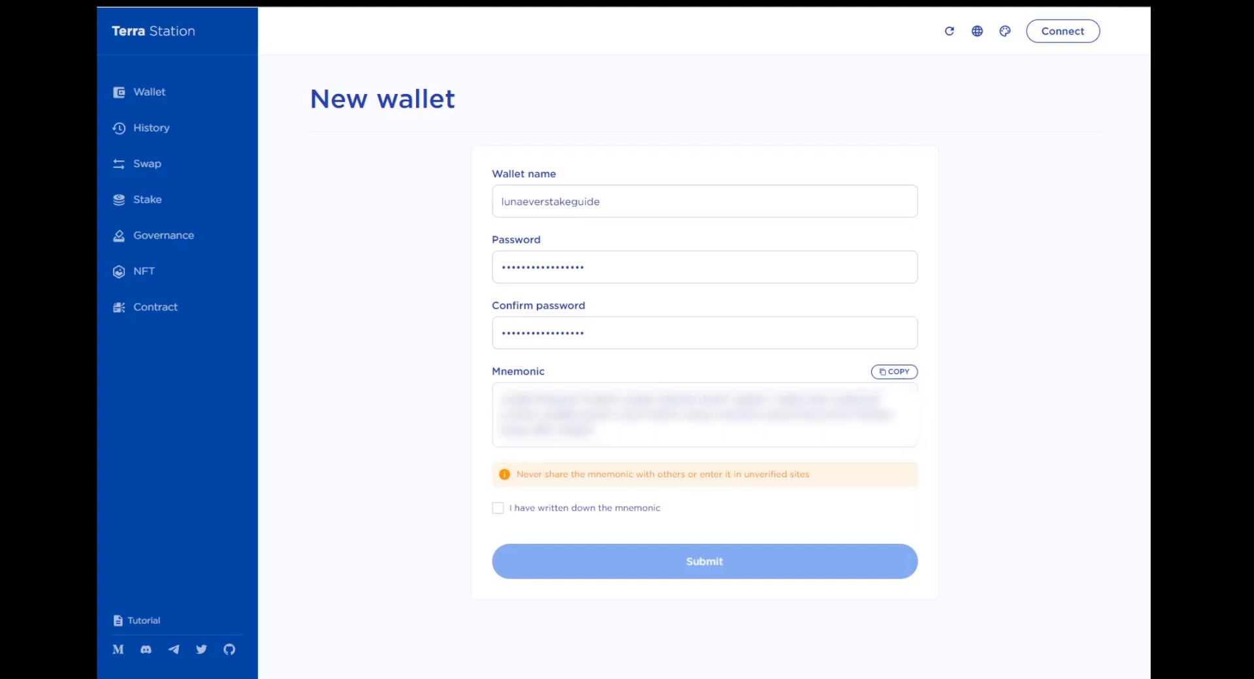
click(498, 508)
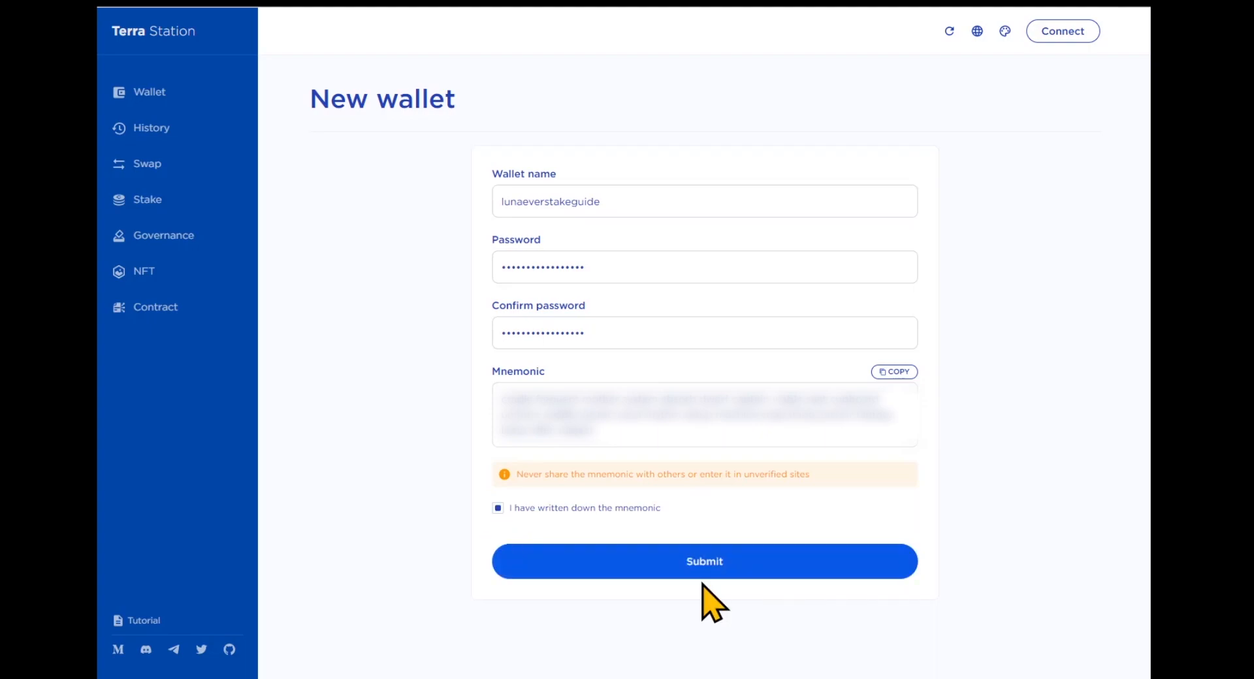
- Submit the wallet, pass the mnemonic verification and connect the generated lunaeverstakeguide wallet
click(704, 560)
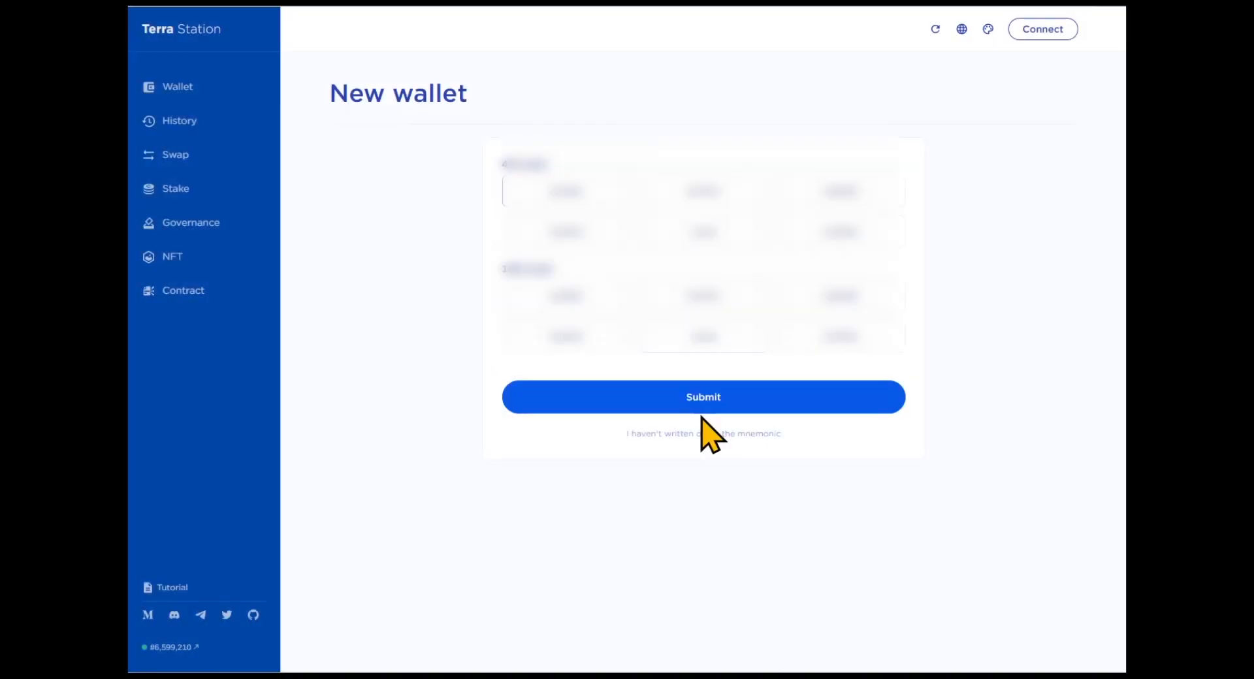
click(703, 397)
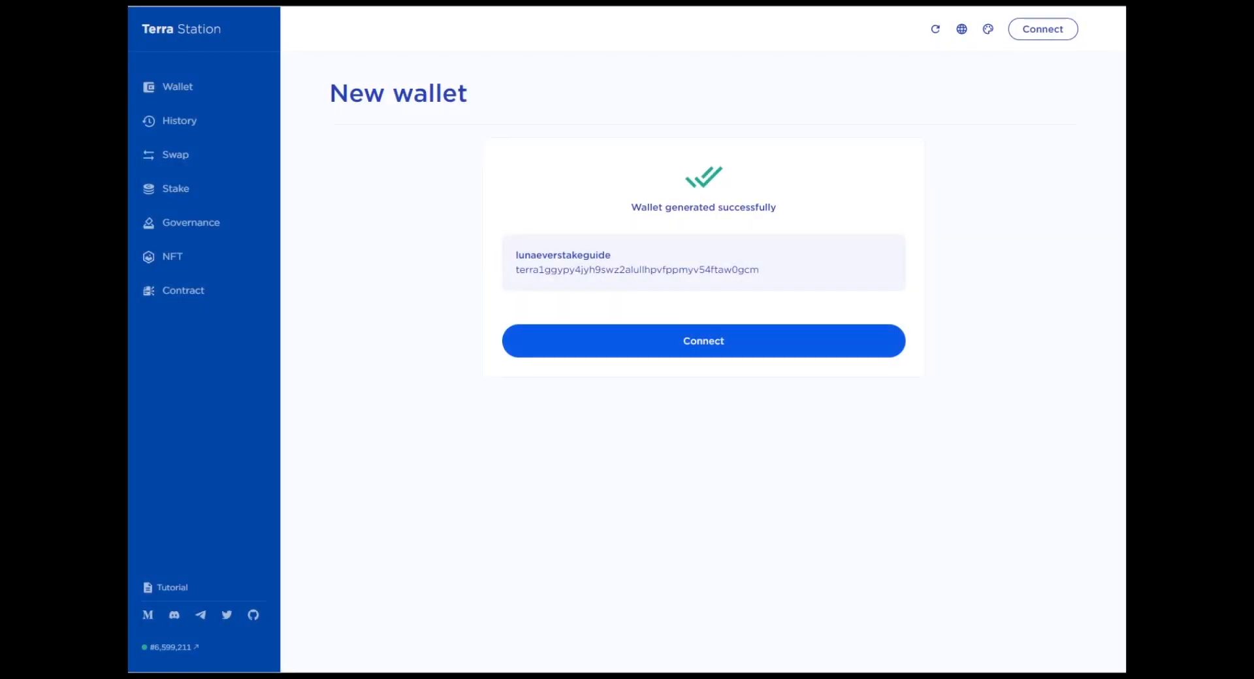
click(703, 341)
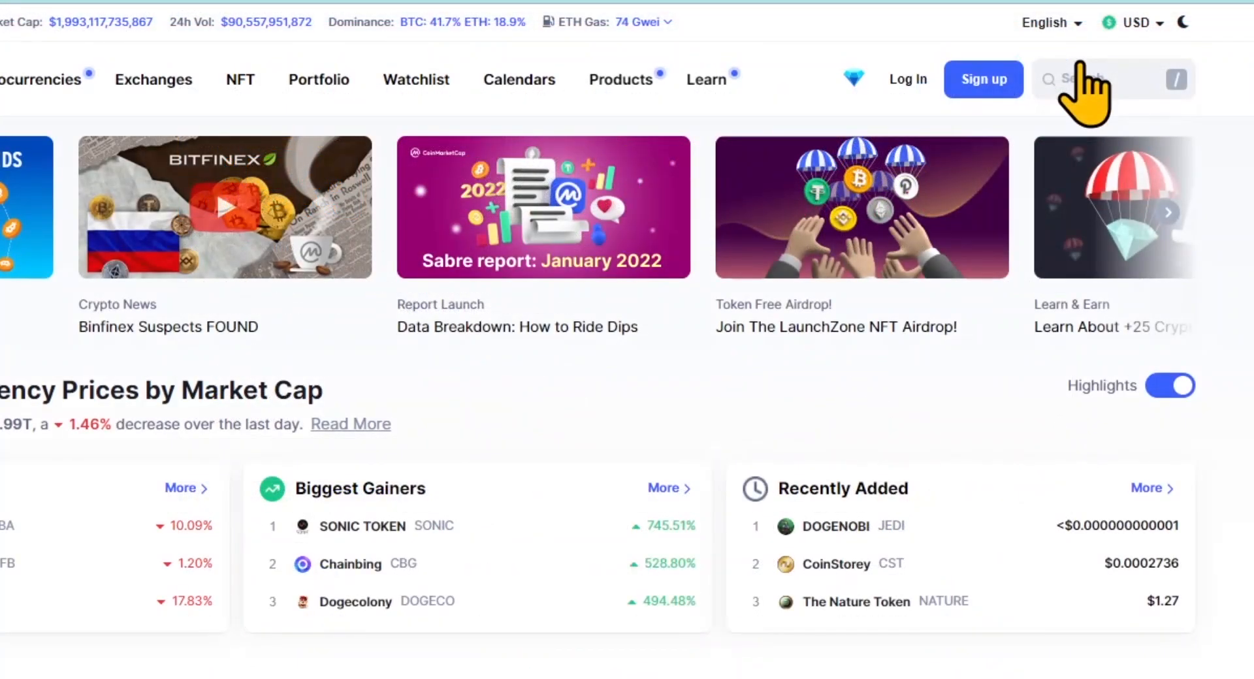
- On CoinMarketCap, look up Terra (LUNA) and view its markets list, then return to Terra Station
click(1088, 80)
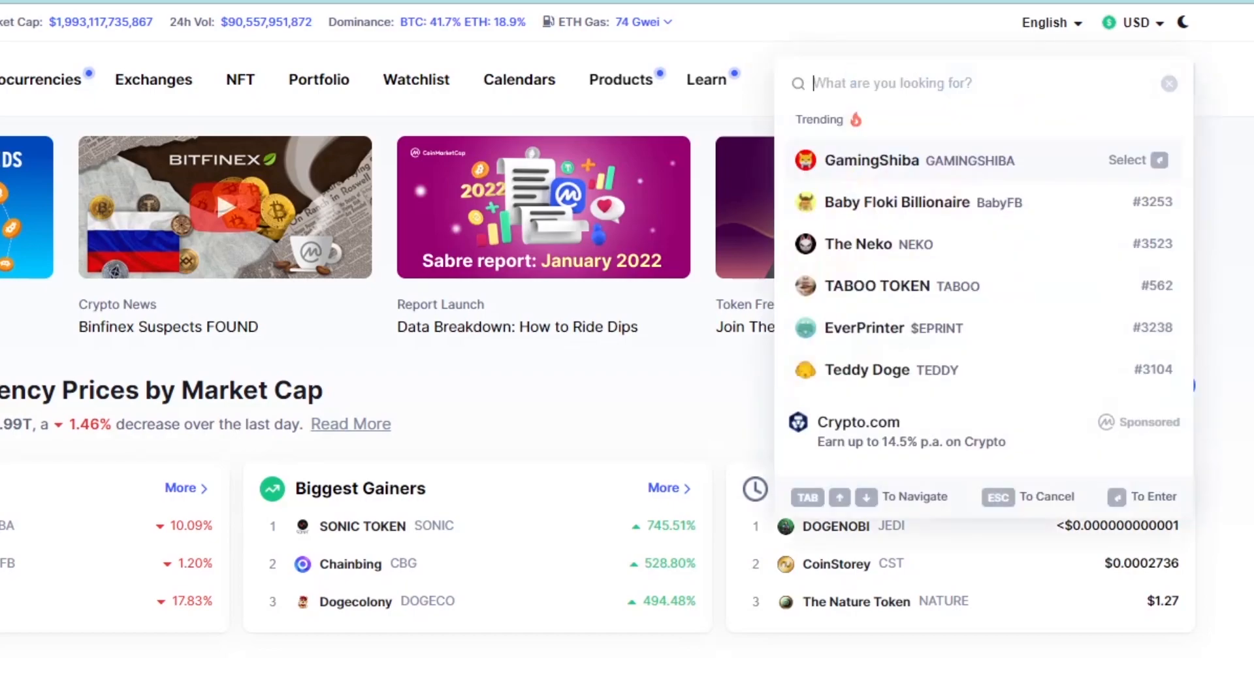
text(LUNA)
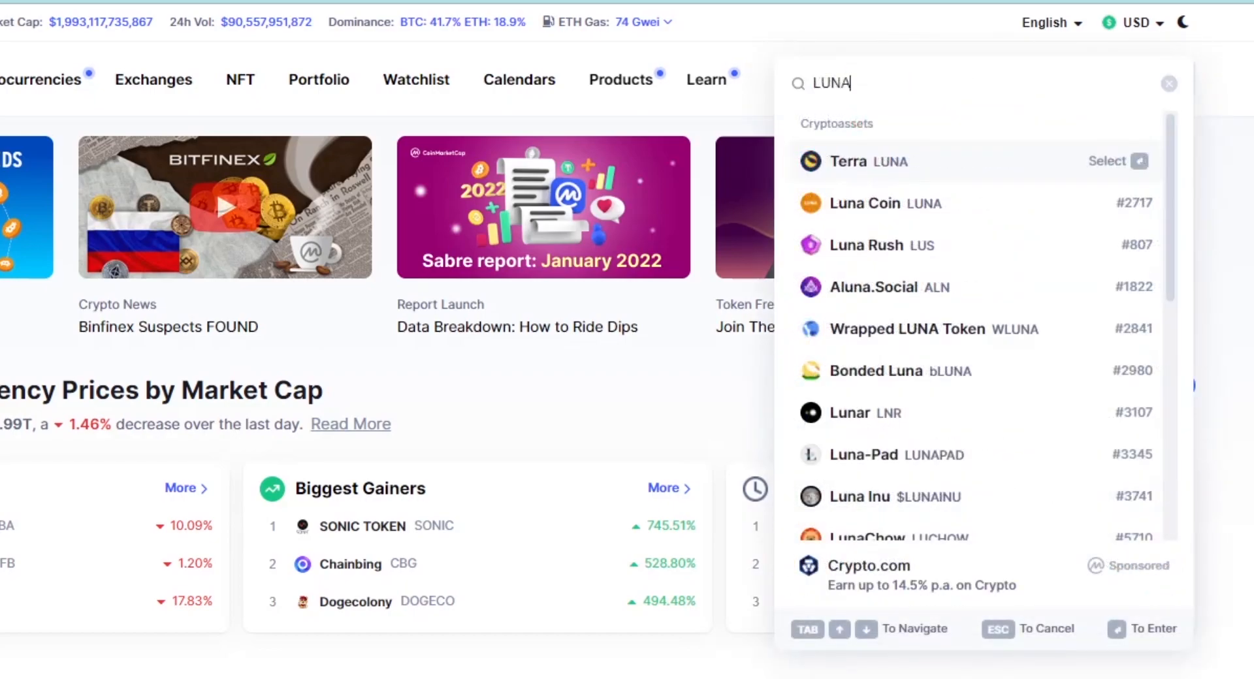
click(848, 161)
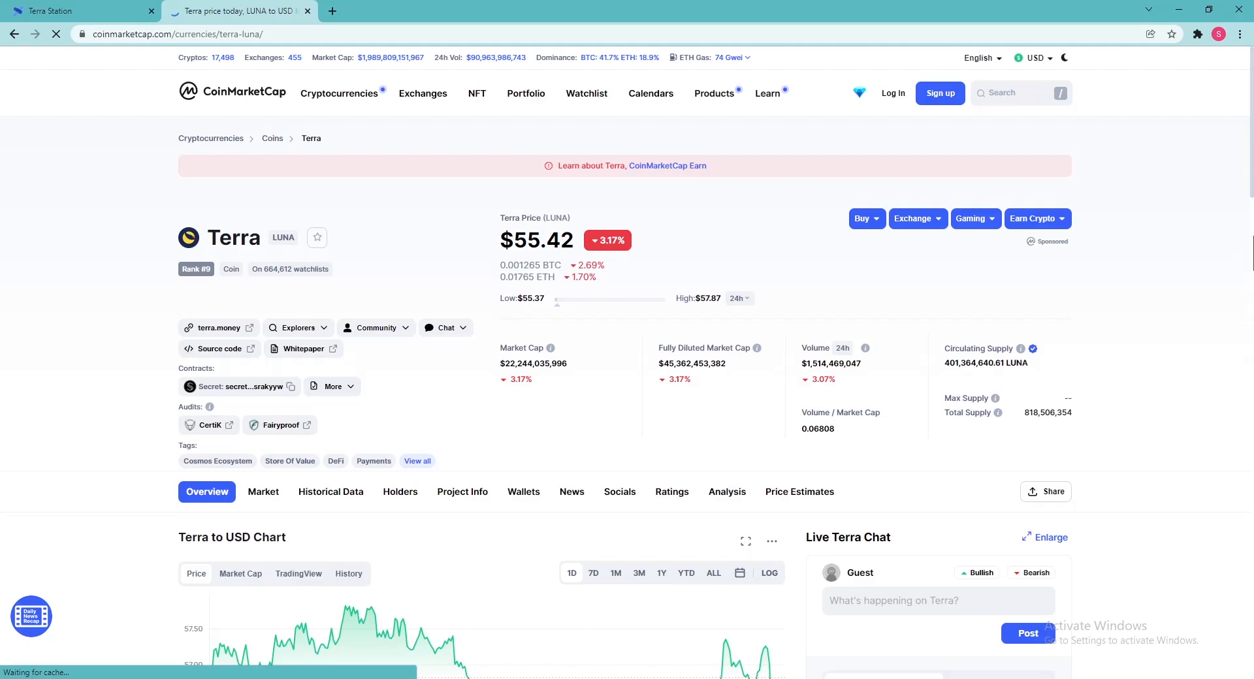
scroll(down, 3)
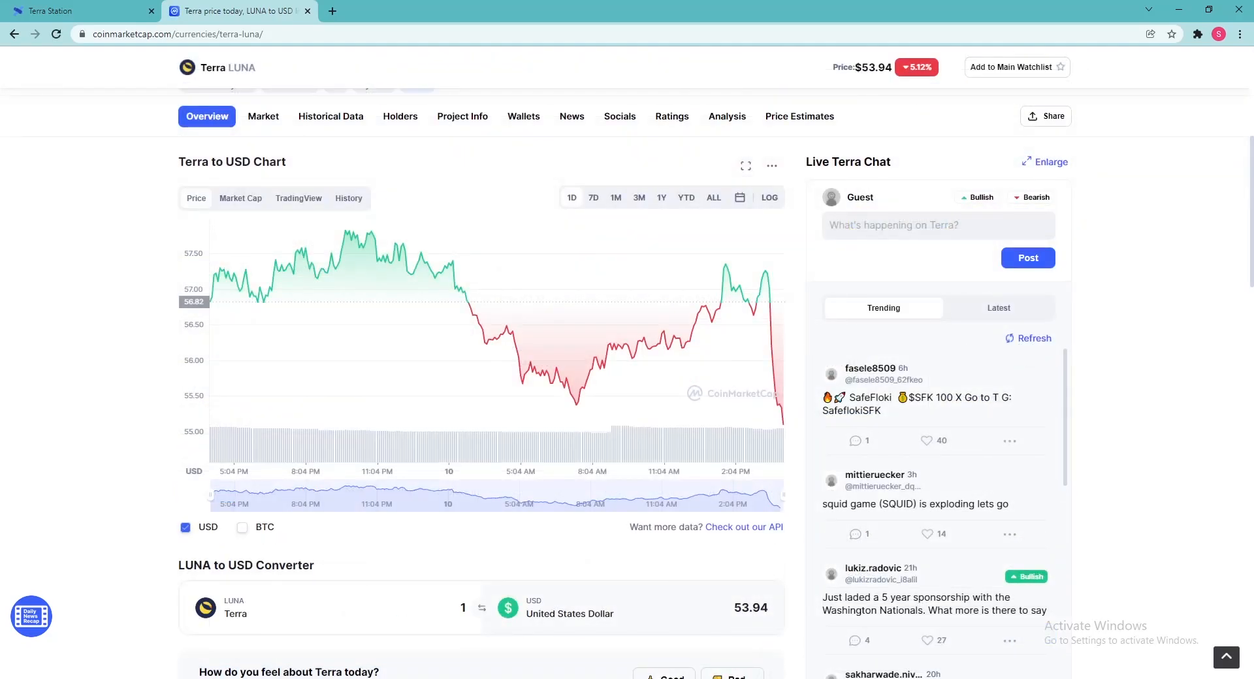
click(263, 116)
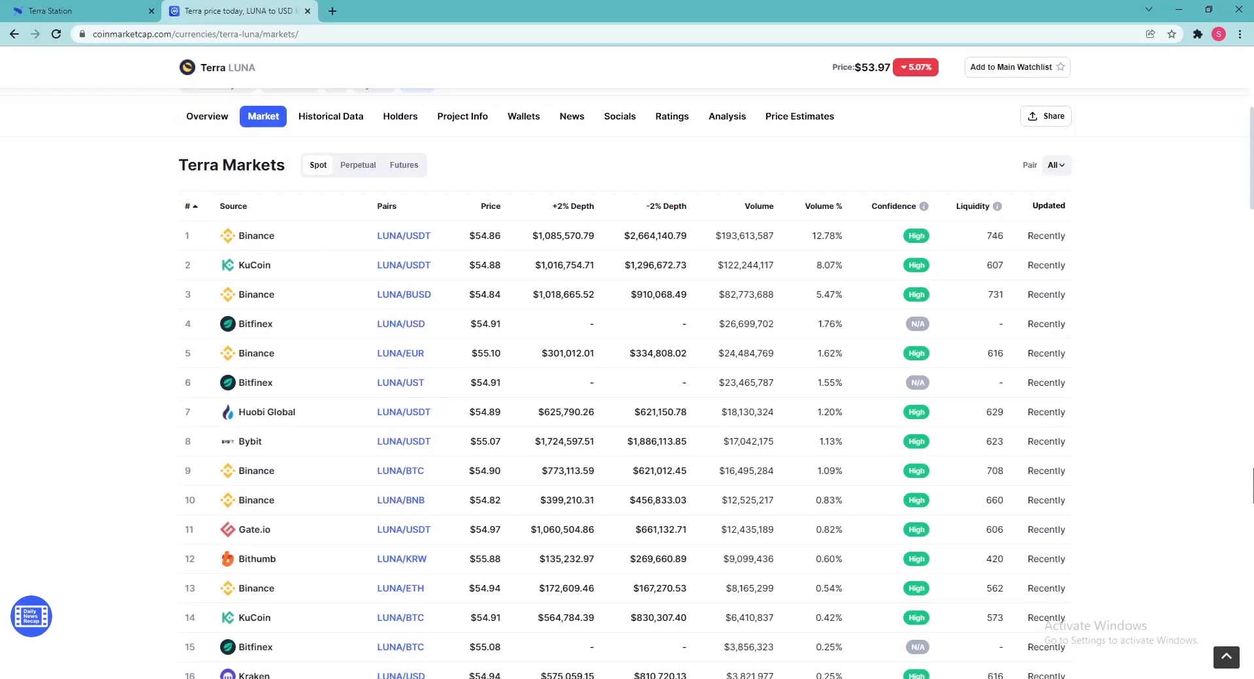
click(76, 12)
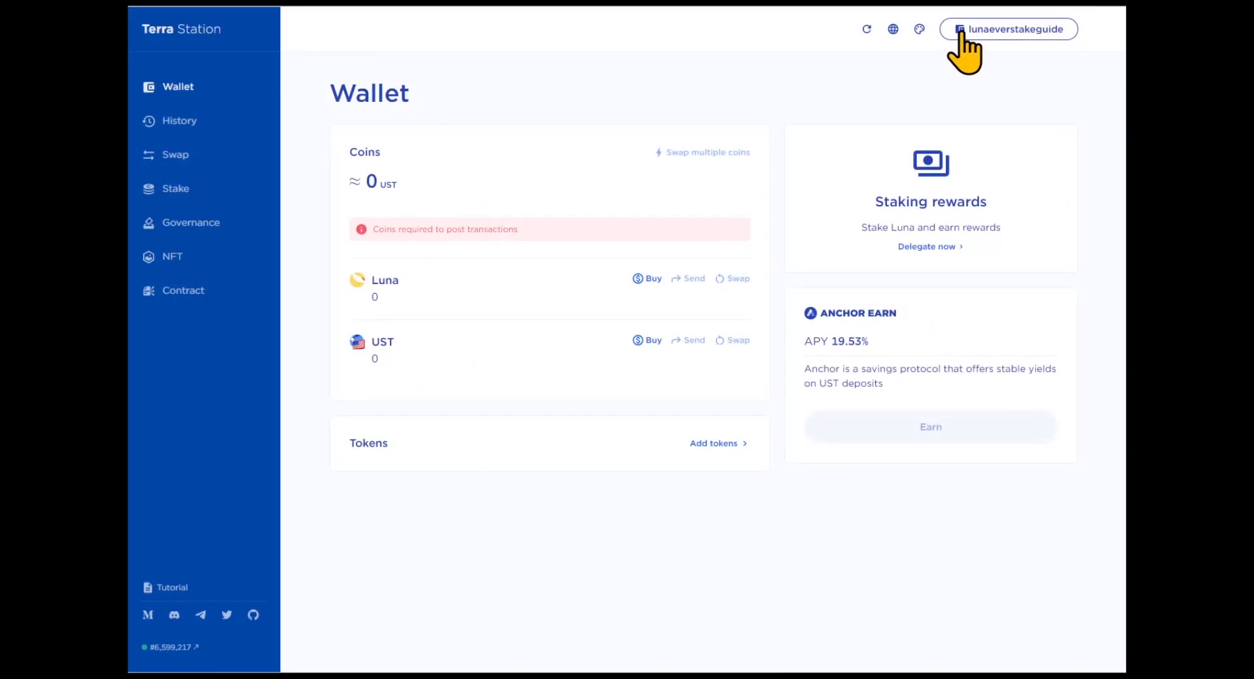
- Copy the connected lunaeverstakeguide wallet's terra address from the wallet details
click(1010, 29)
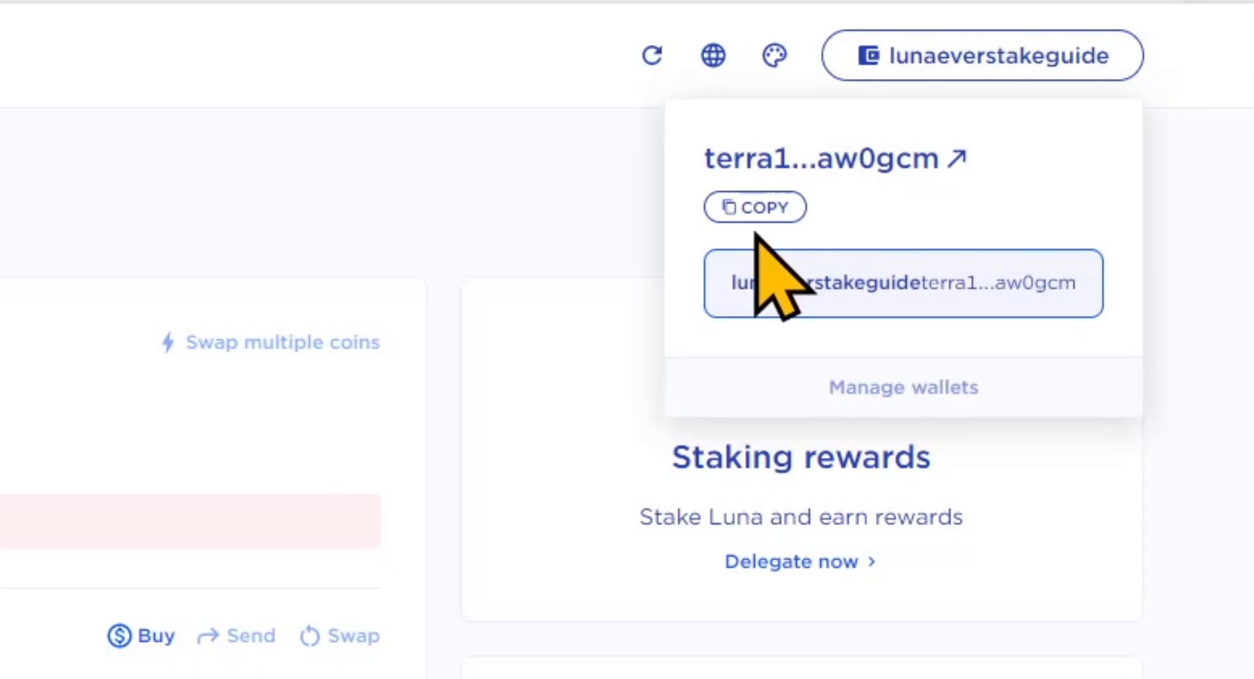
click(753, 207)
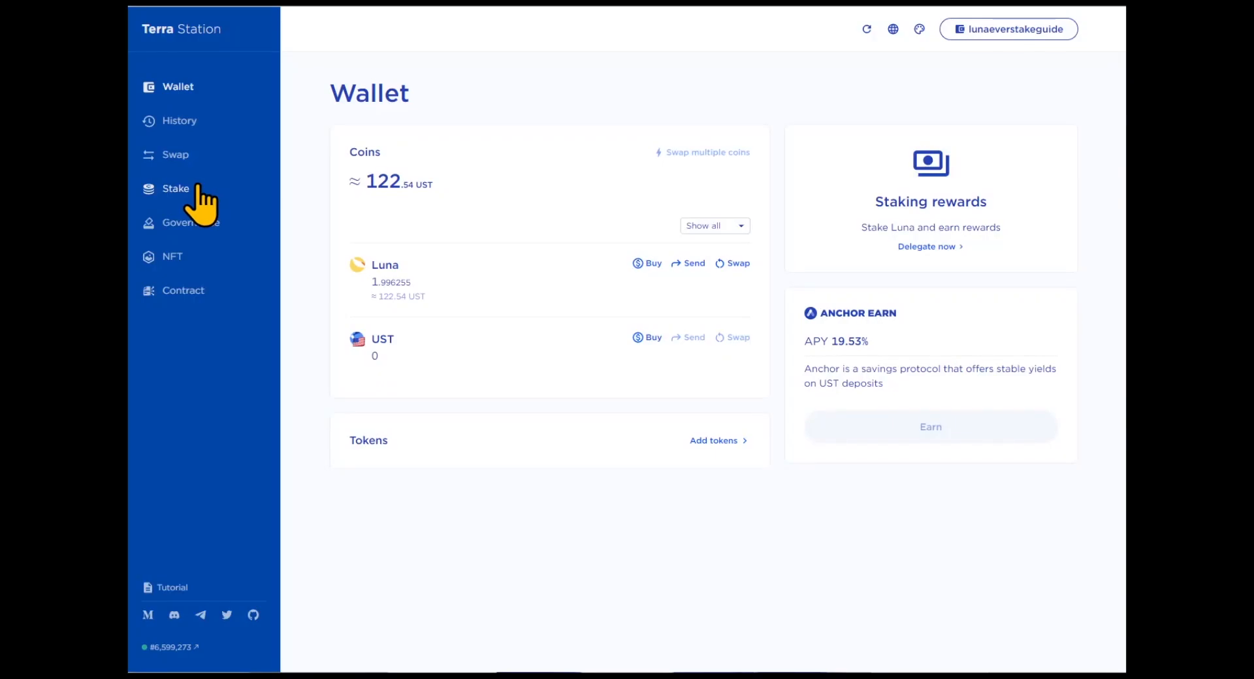
click(175, 188)
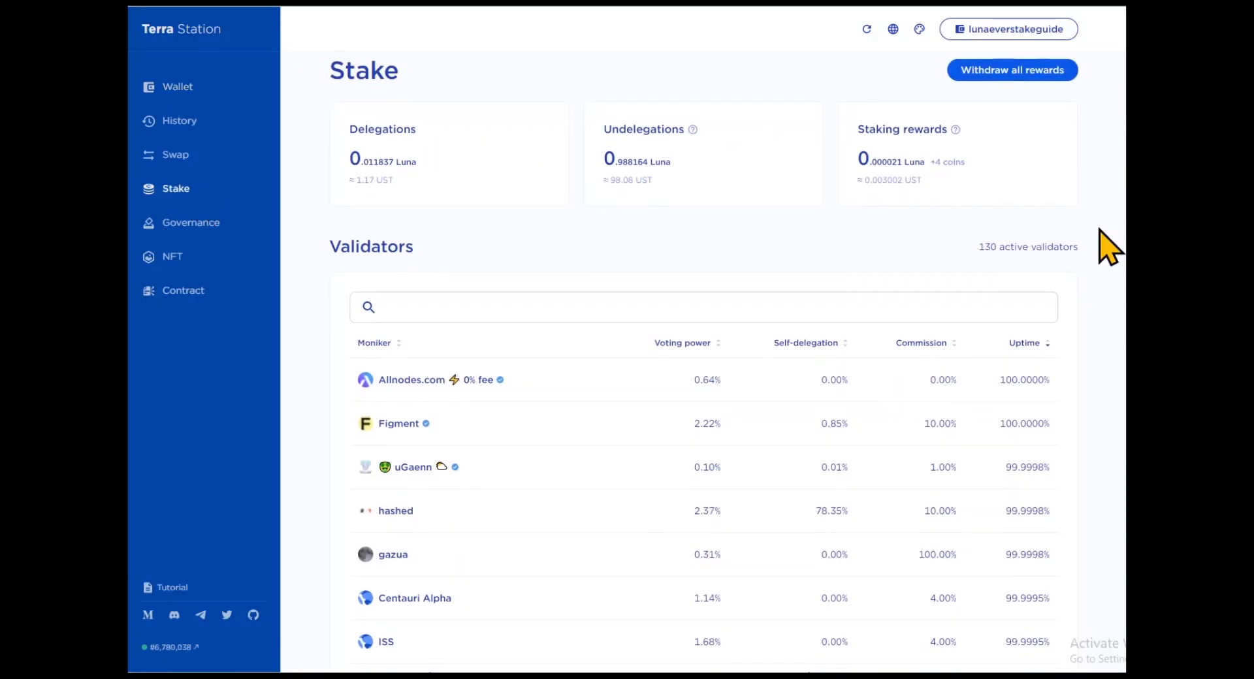
scroll(down, 3)
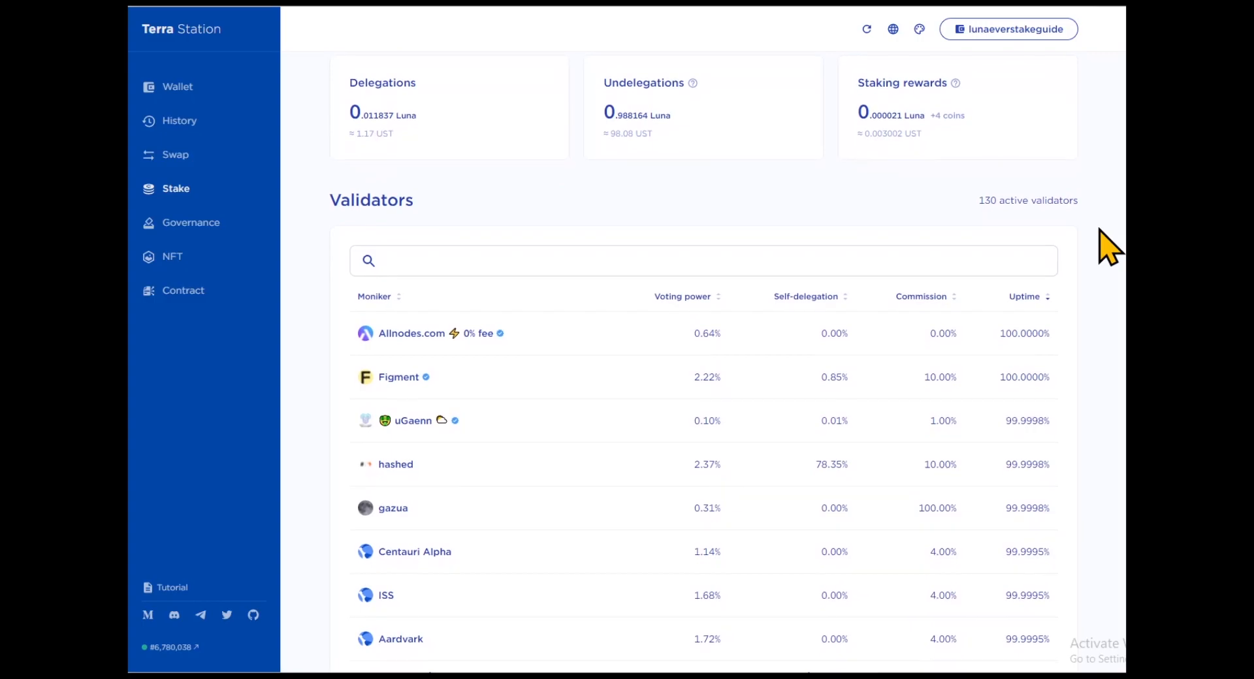
scroll(down, 3)
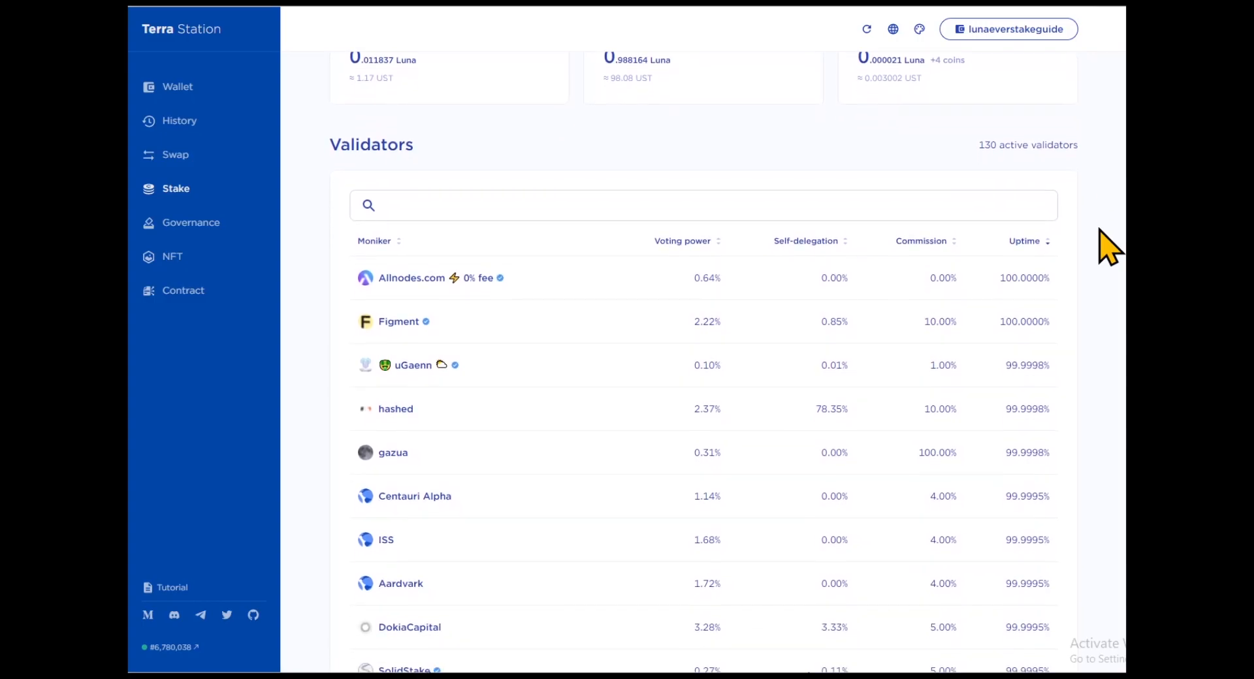
scroll(down, 3)
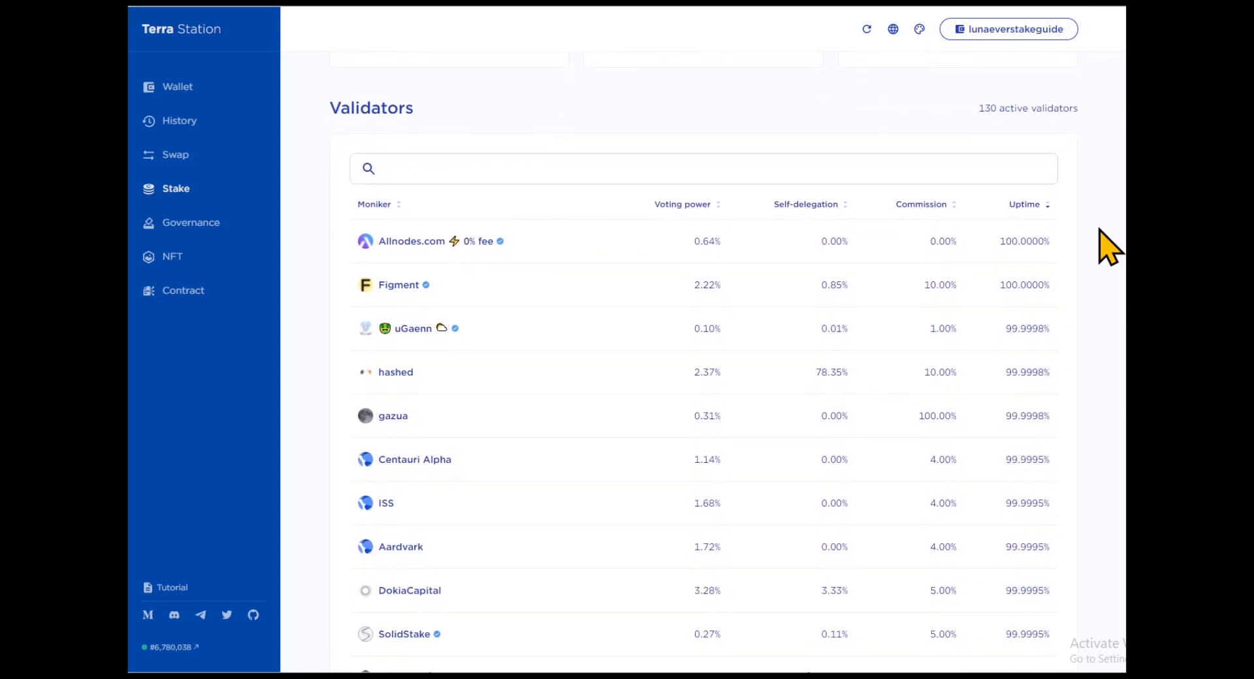
scroll(down, 3)
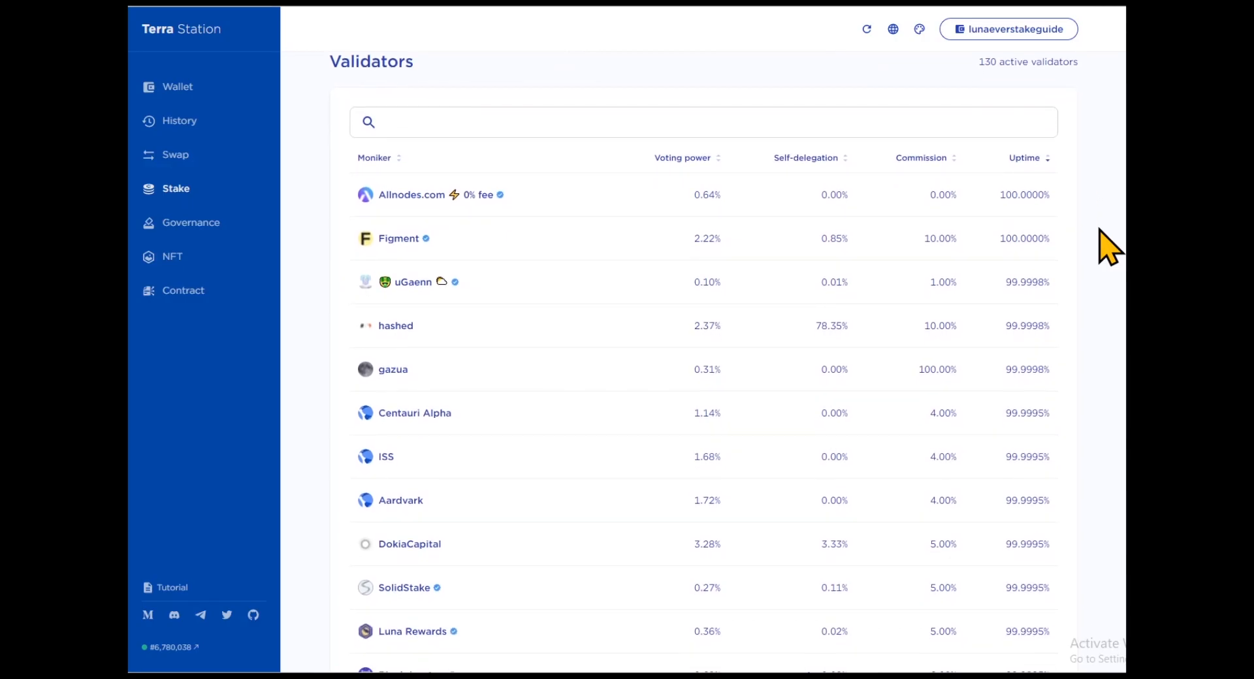
scroll(down, 3)
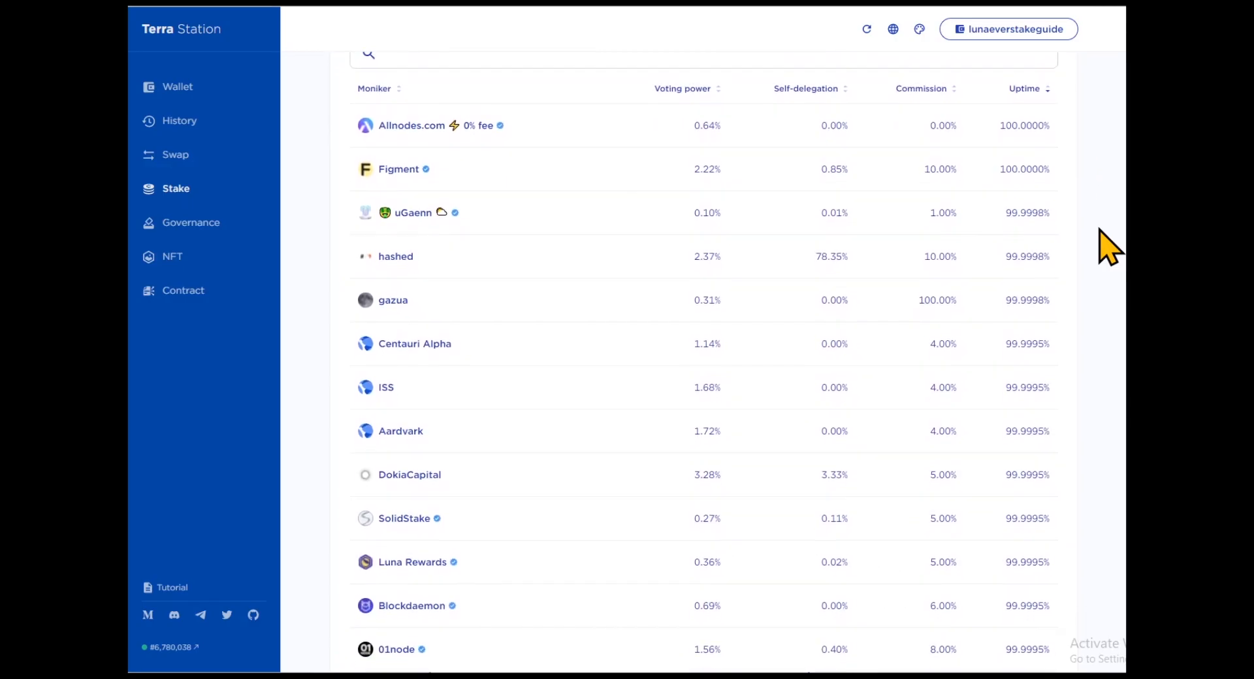
scroll(down, 3)
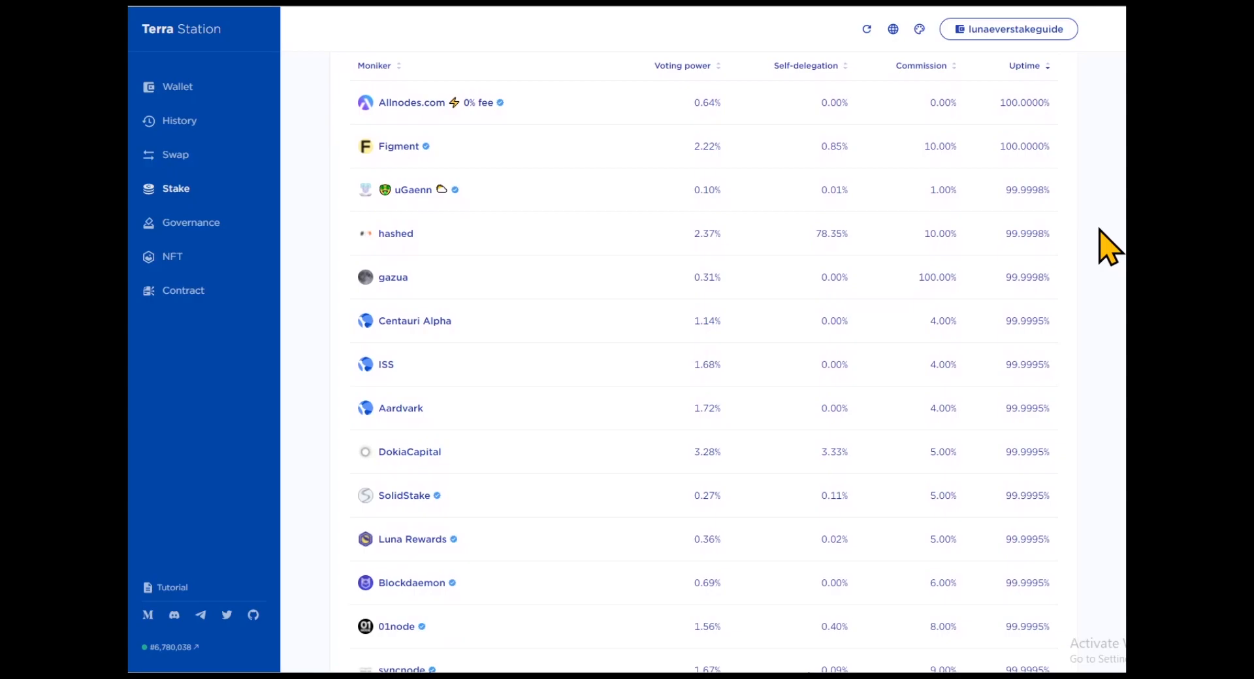
scroll(down, 3)
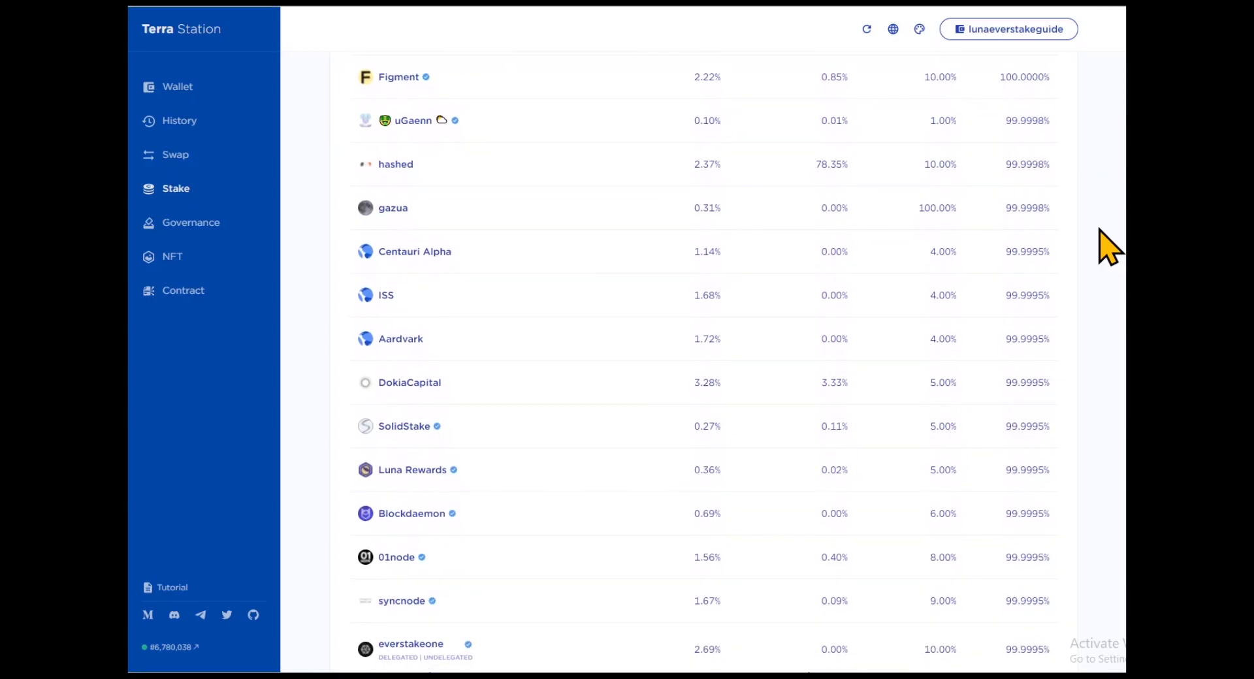
scroll(down, 3)
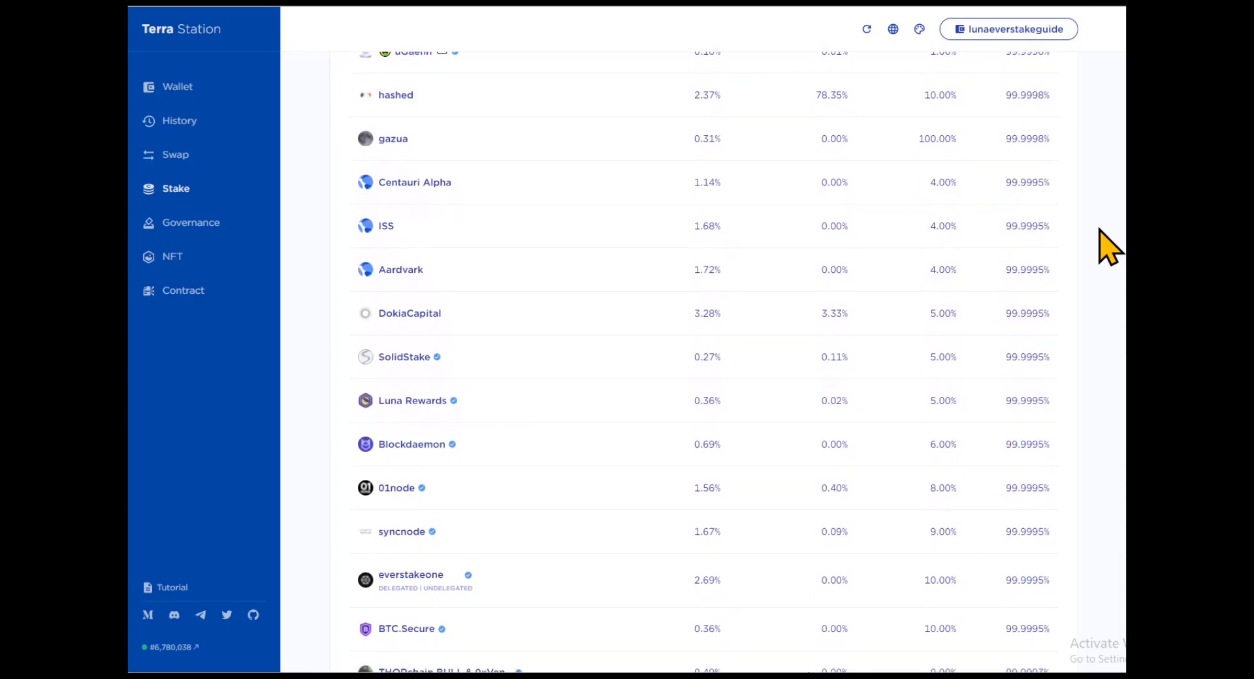
scroll(down, 3)
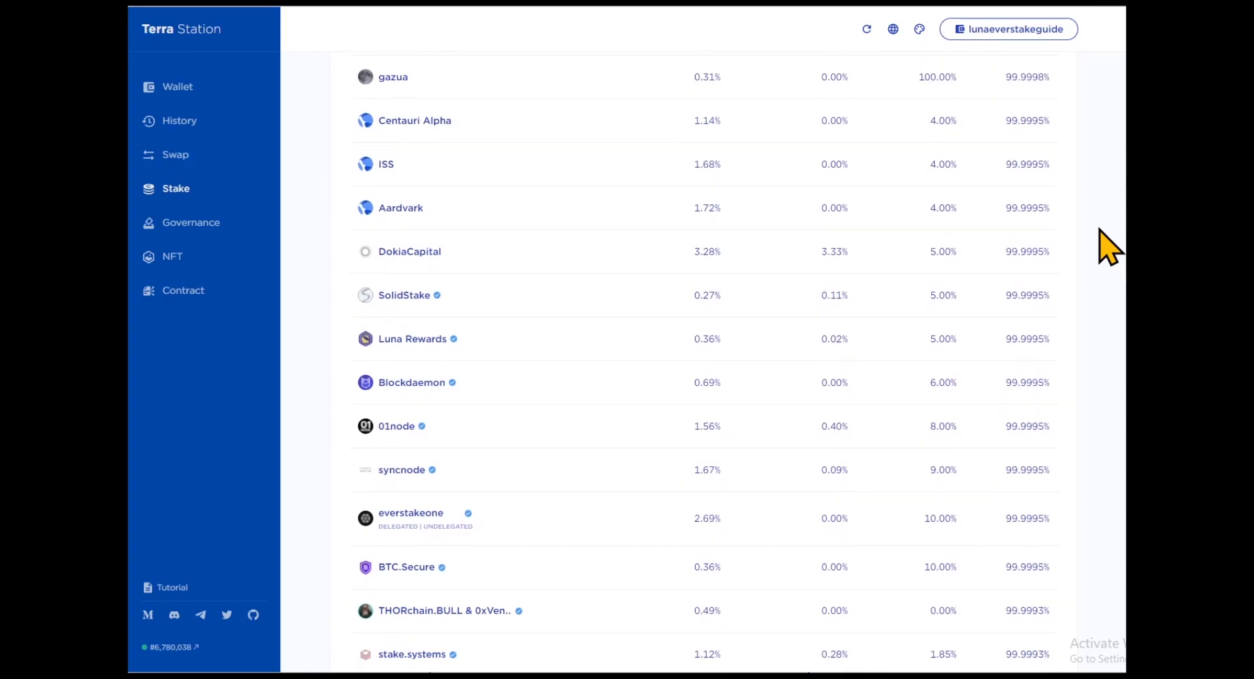
scroll(down, 3)
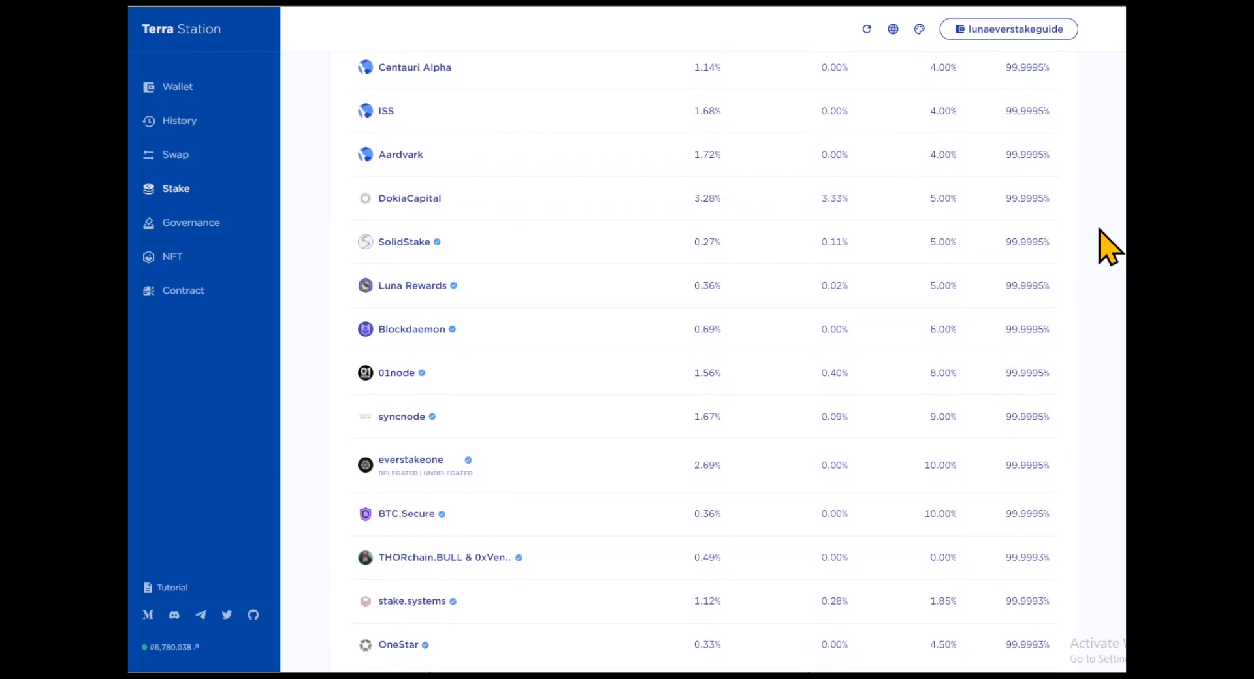
scroll(down, 3)
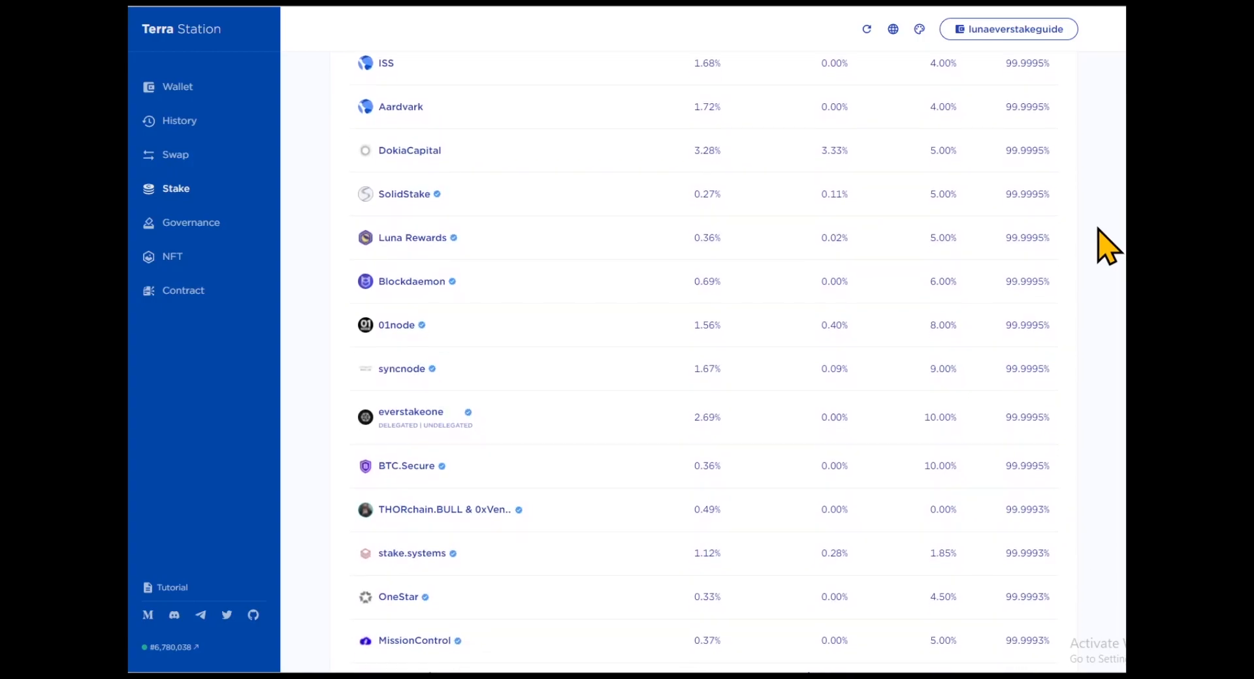
scroll(down, 3)
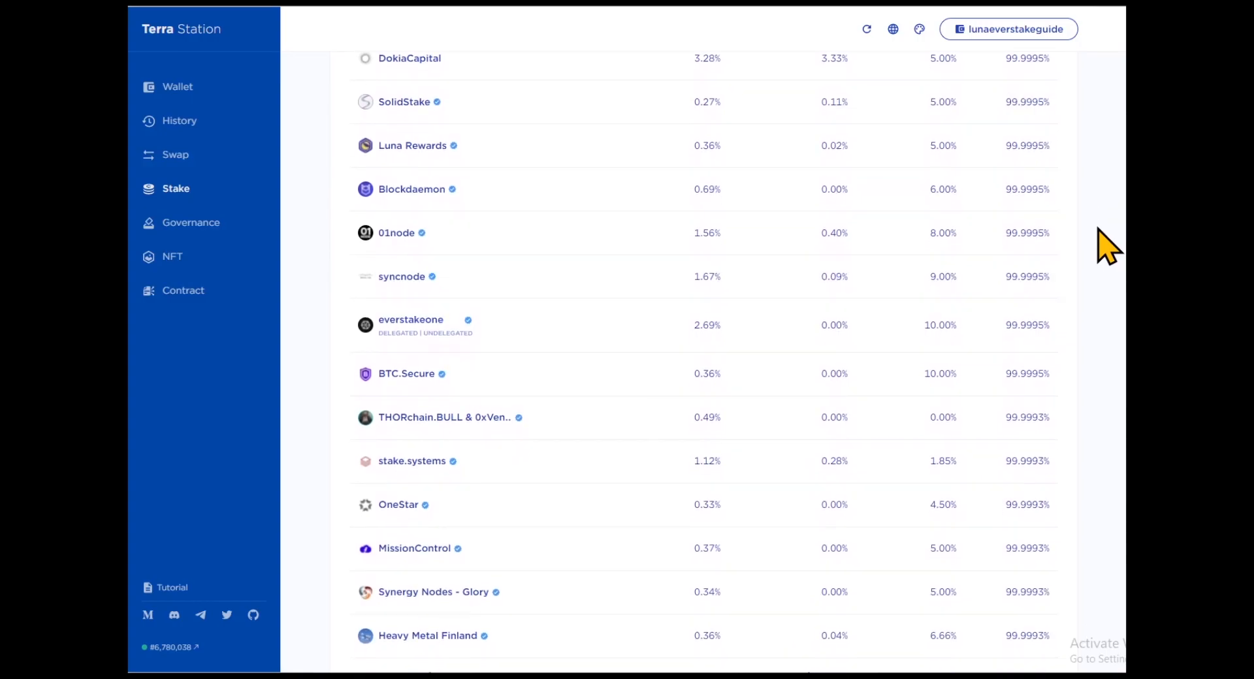
scroll(down, 3)
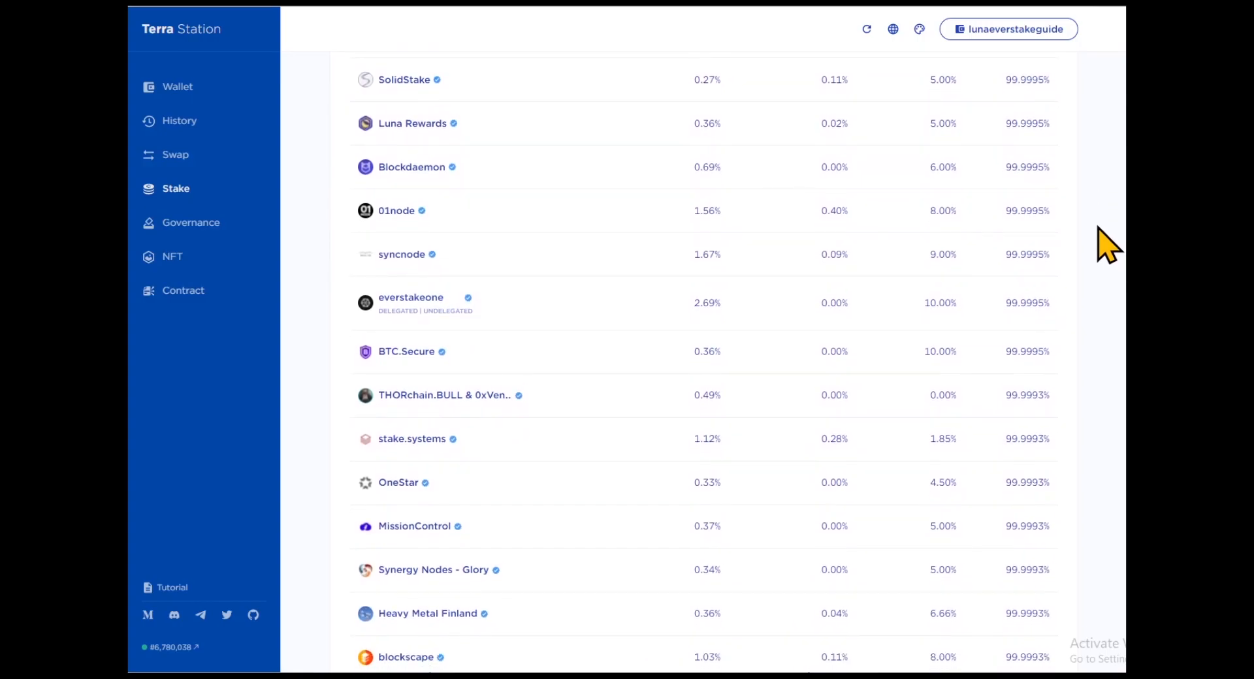
scroll(down, 3)
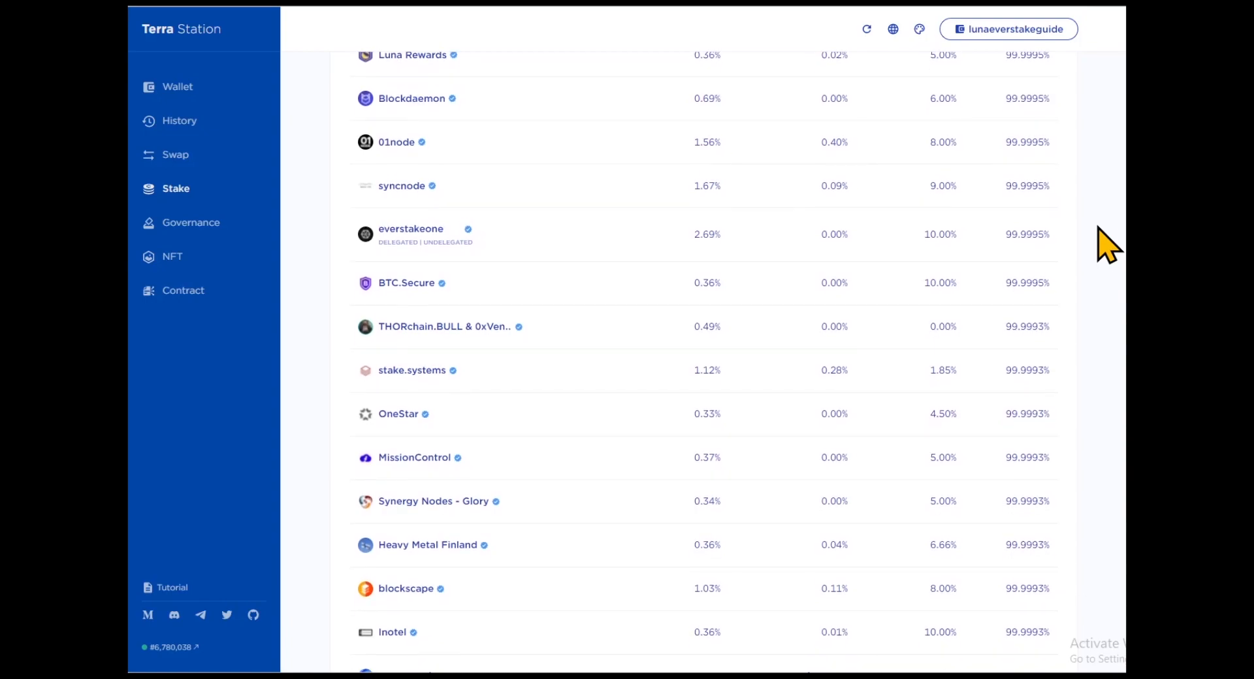
scroll(down, 3)
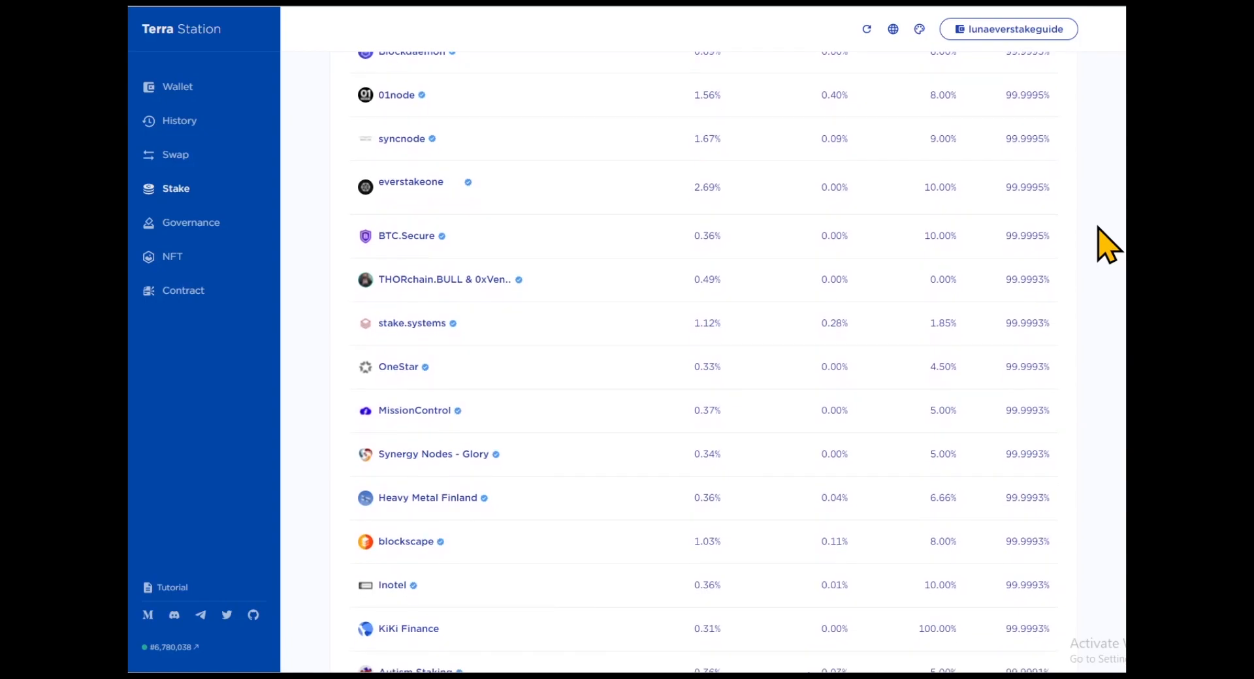
mouse_move(373, 212)
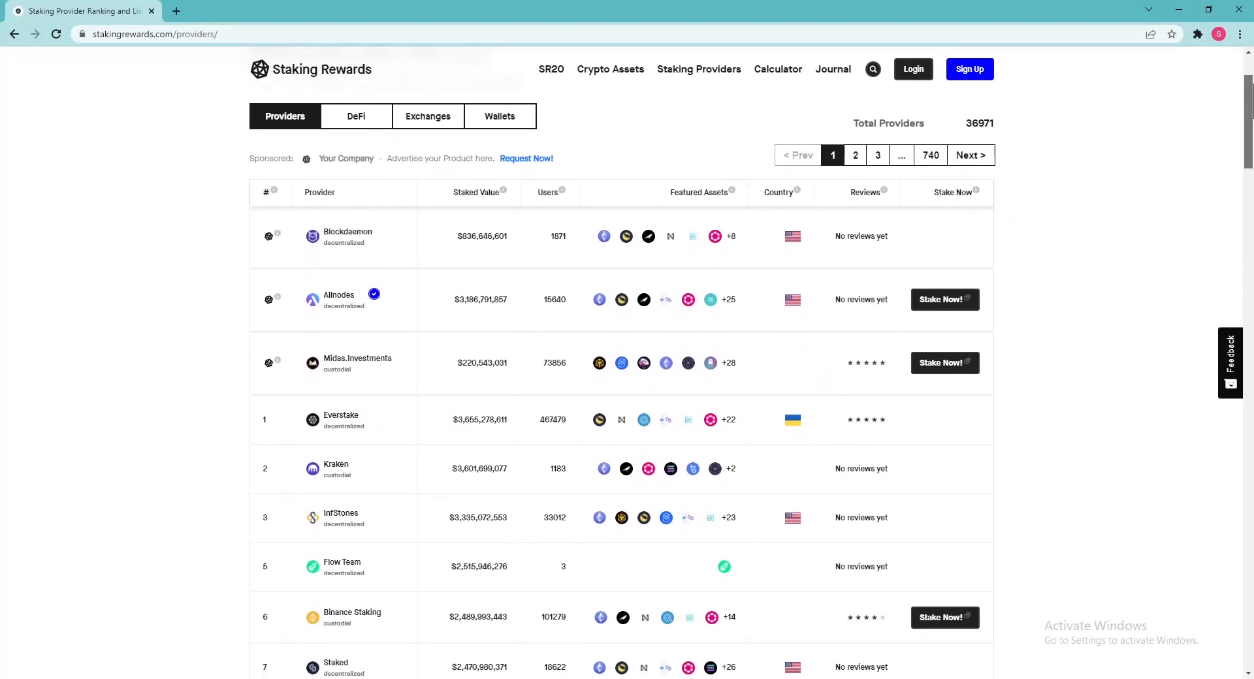
- Scroll the Staking Rewards providers ranking, where Everstake leads by staked value
scroll(down, 3)
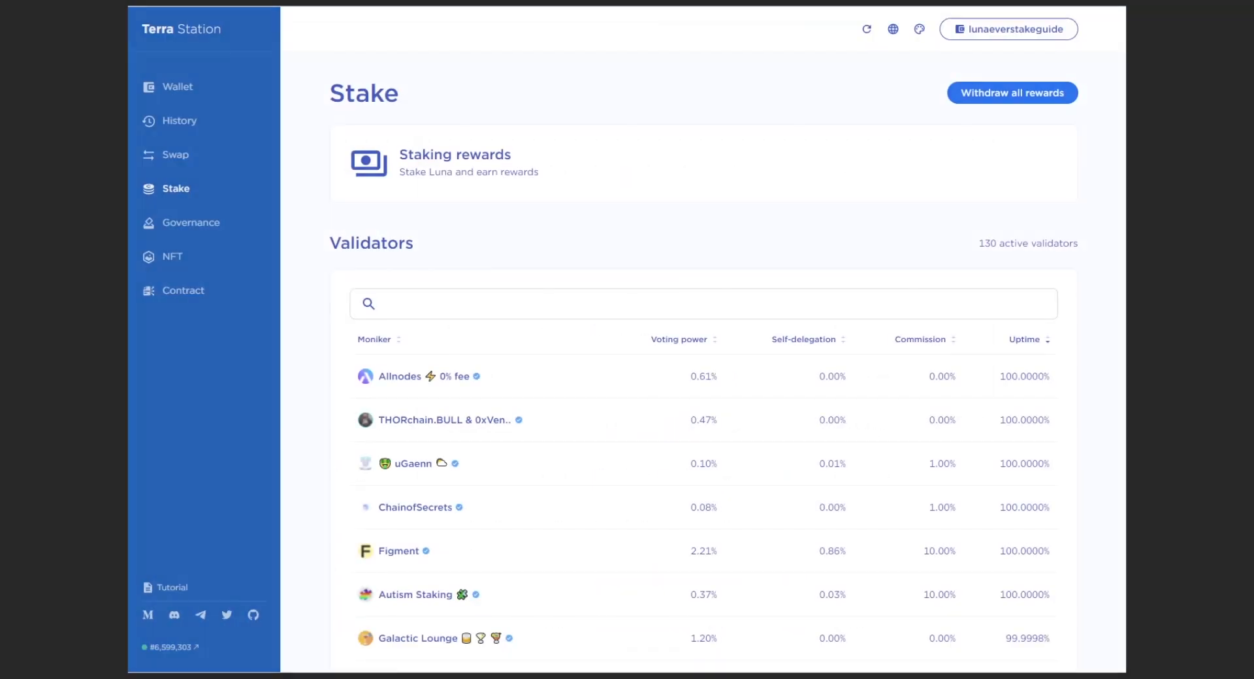
- Search the validator list for EVERSTAKE and show everstakeone's details page
text(EVERSTAKE)
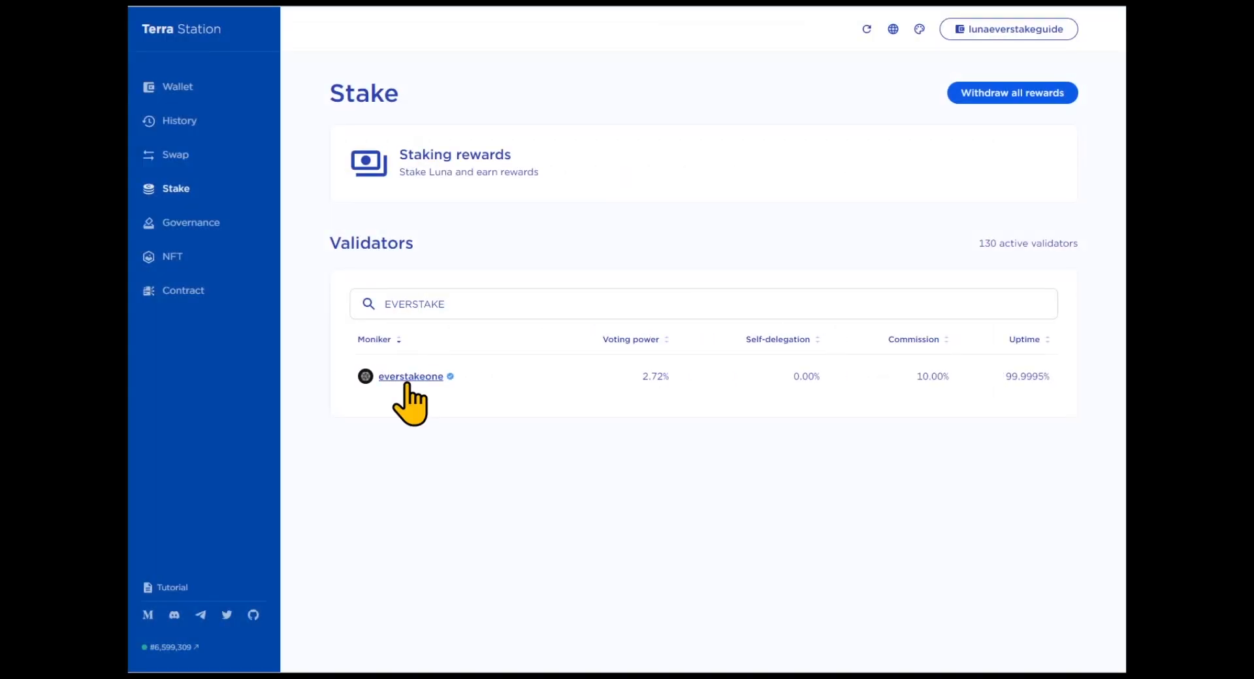
click(410, 376)
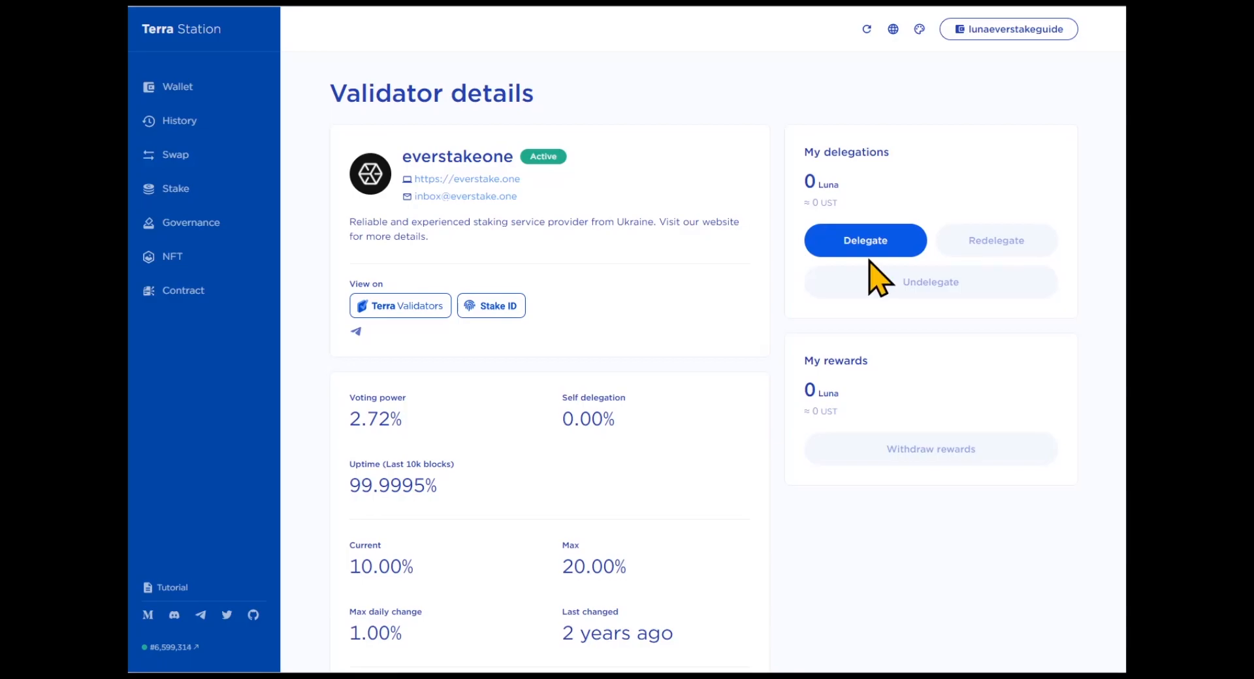
- Delegate 1.000001 Luna to everstakeone, confirming with the wallet password
click(865, 240)
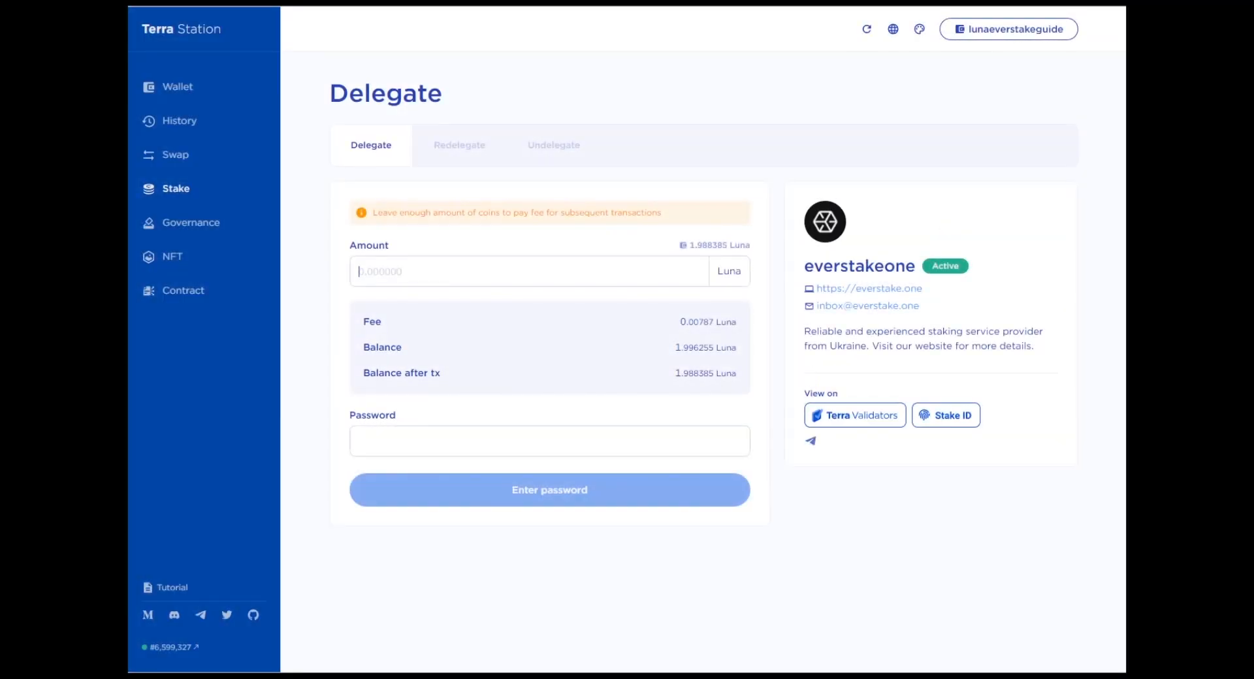
text(1)
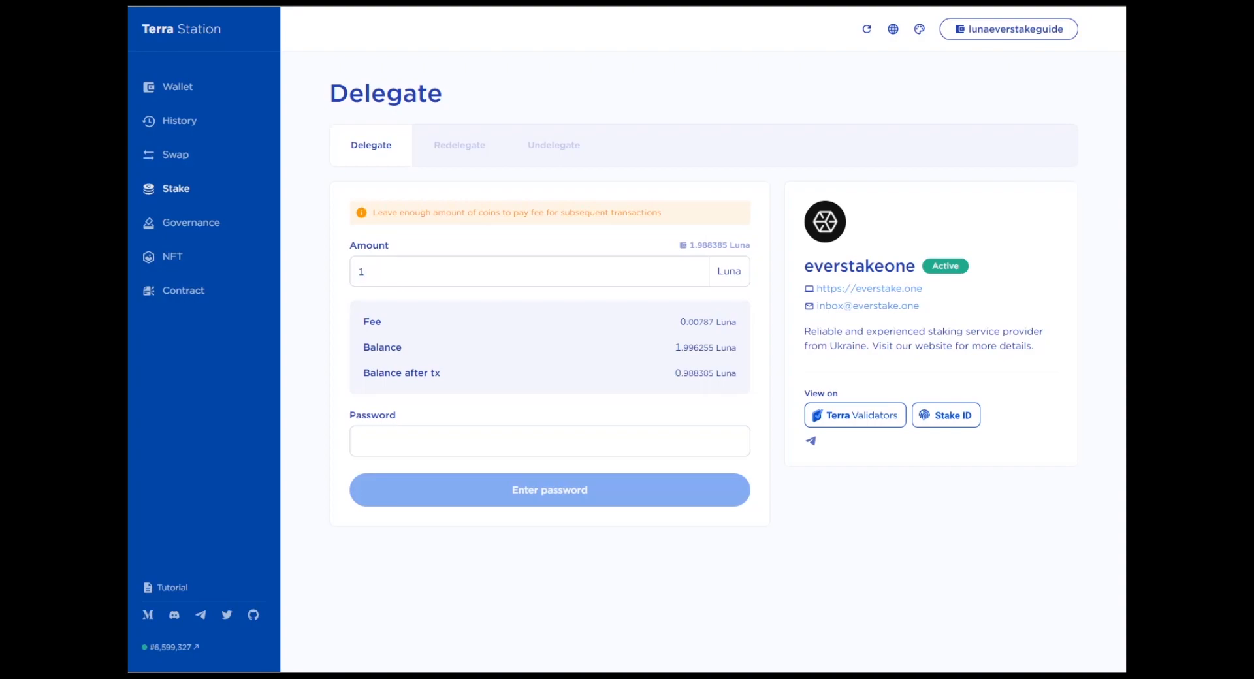
text(.000001)
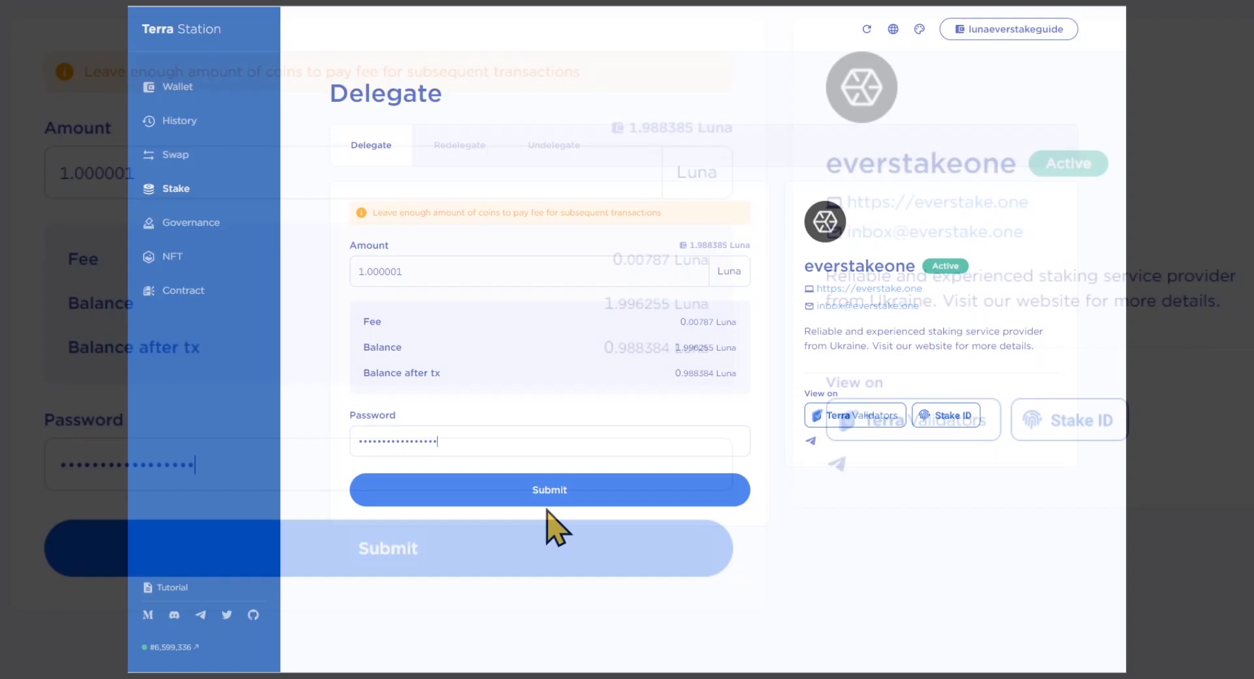
click(550, 490)
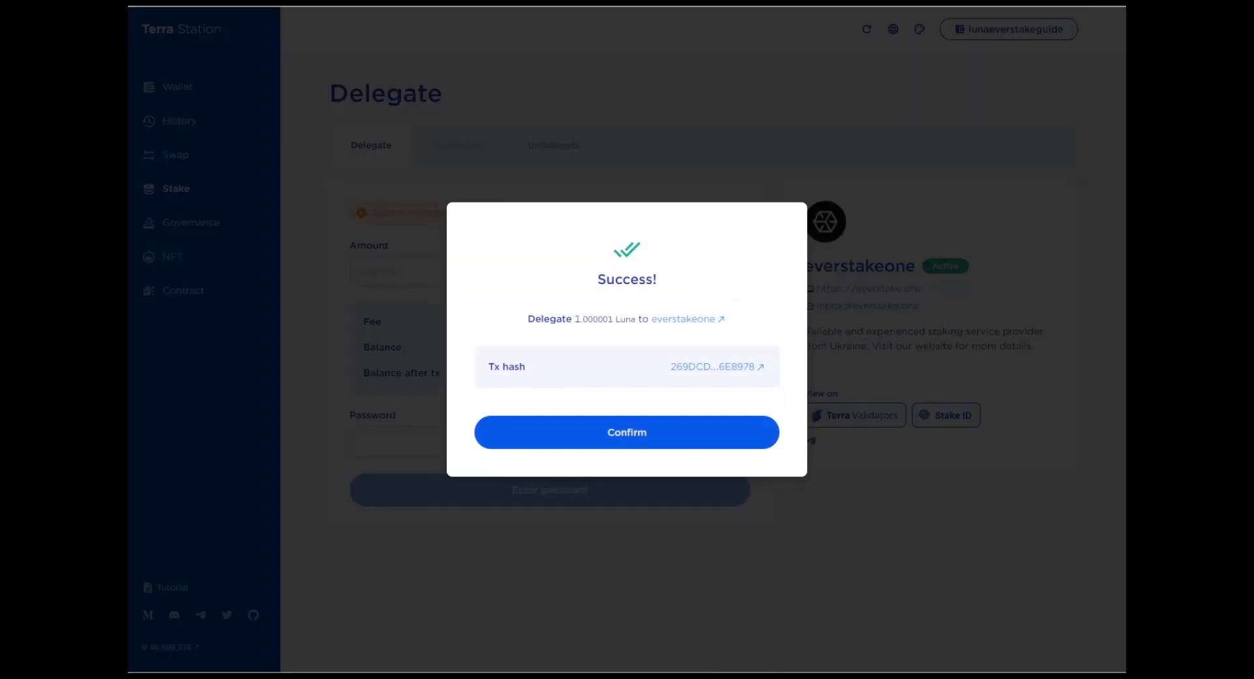
- Dismiss the success message so everstakeone's page shows 1.000001 Luna delegated
click(626, 433)
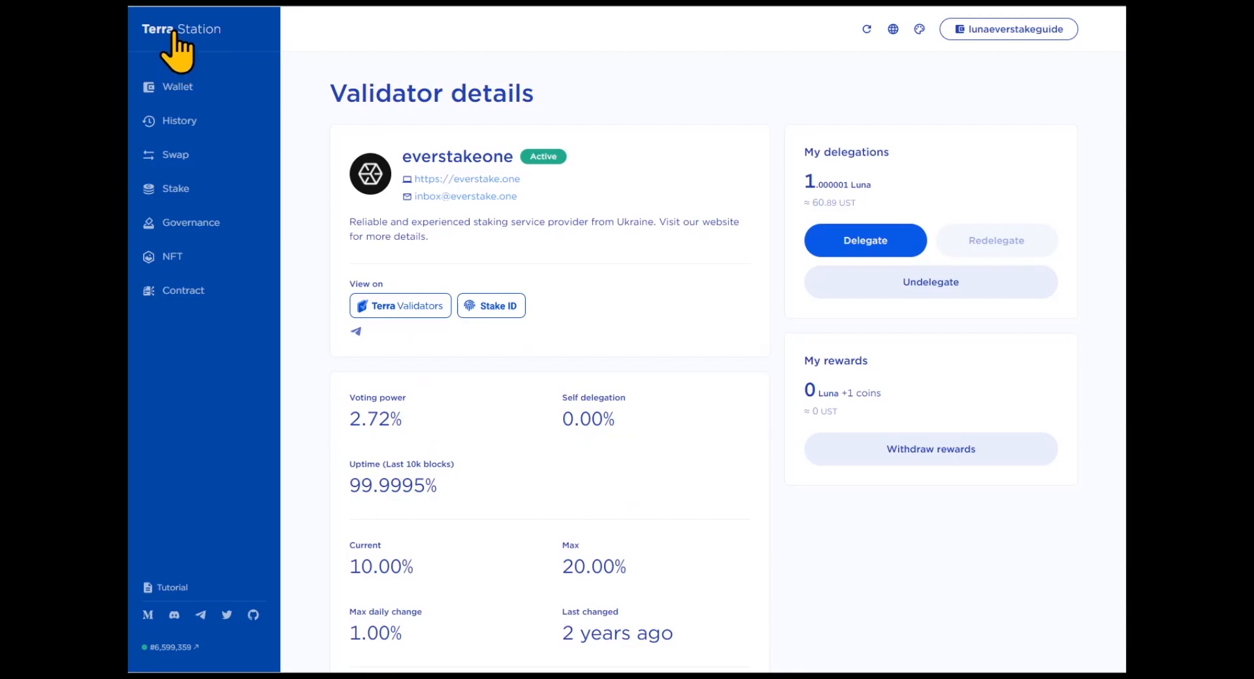
- On the Stake page, close the rewards popup and start withdrawing all everstakeone rewards (0.011514 Luna fee)
click(181, 29)
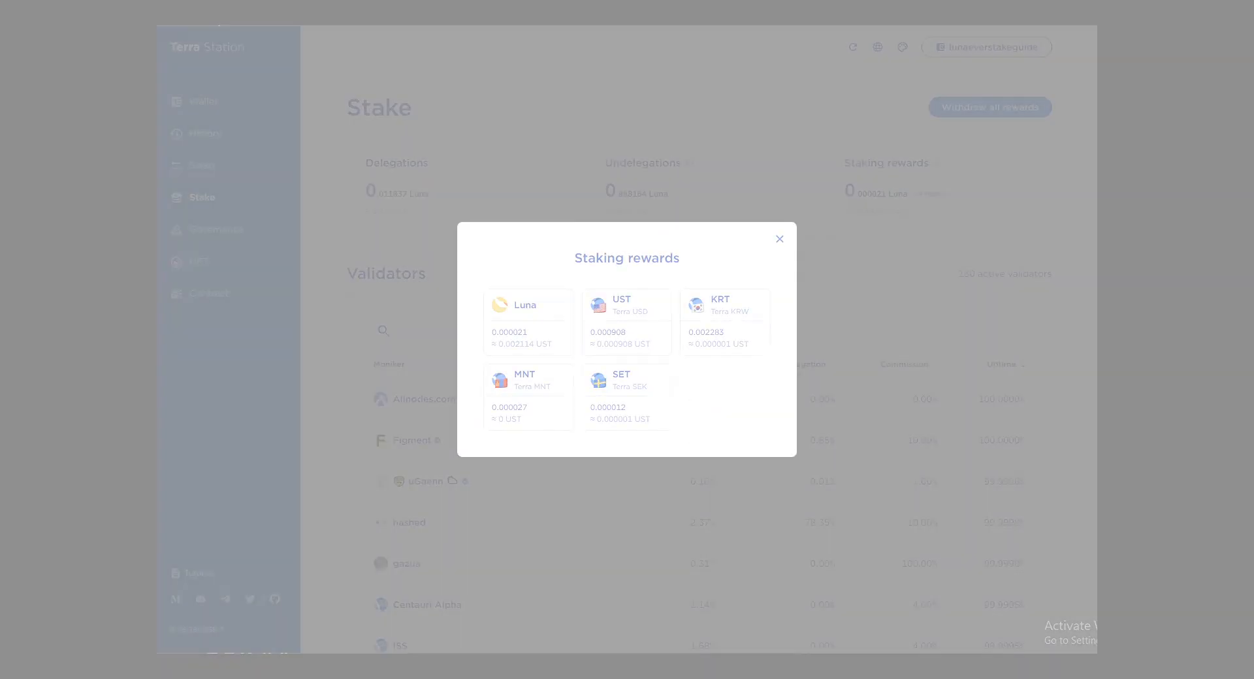
click(779, 239)
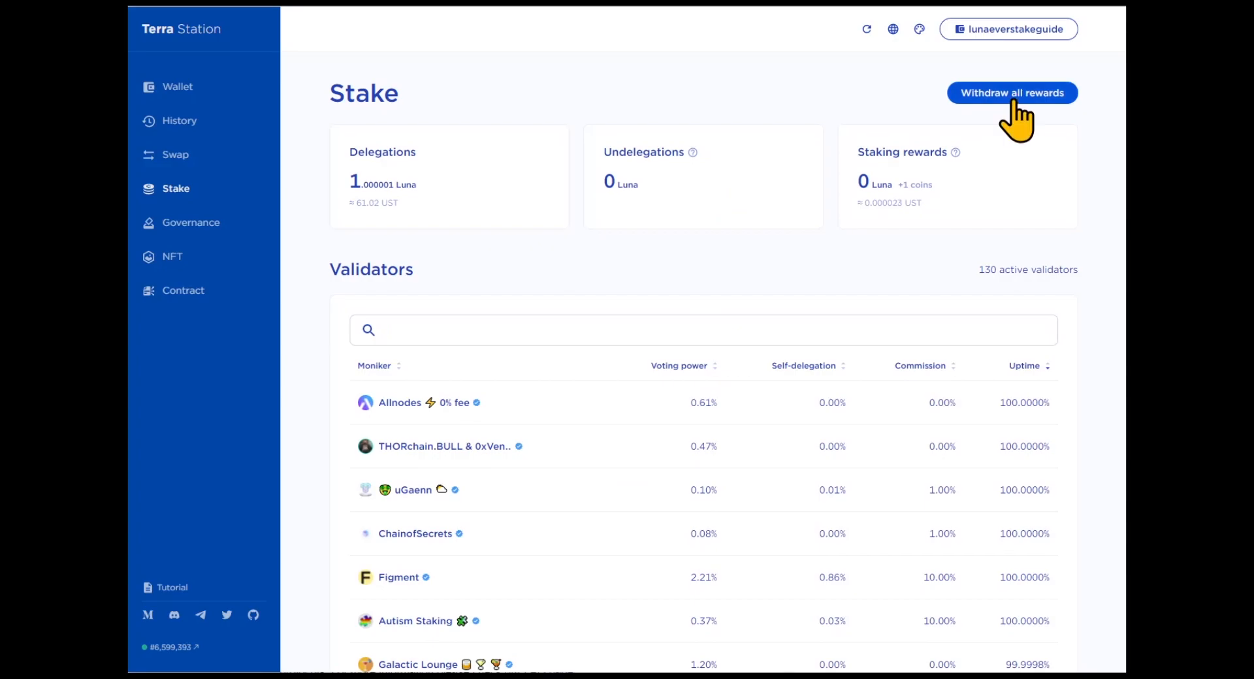
click(1011, 92)
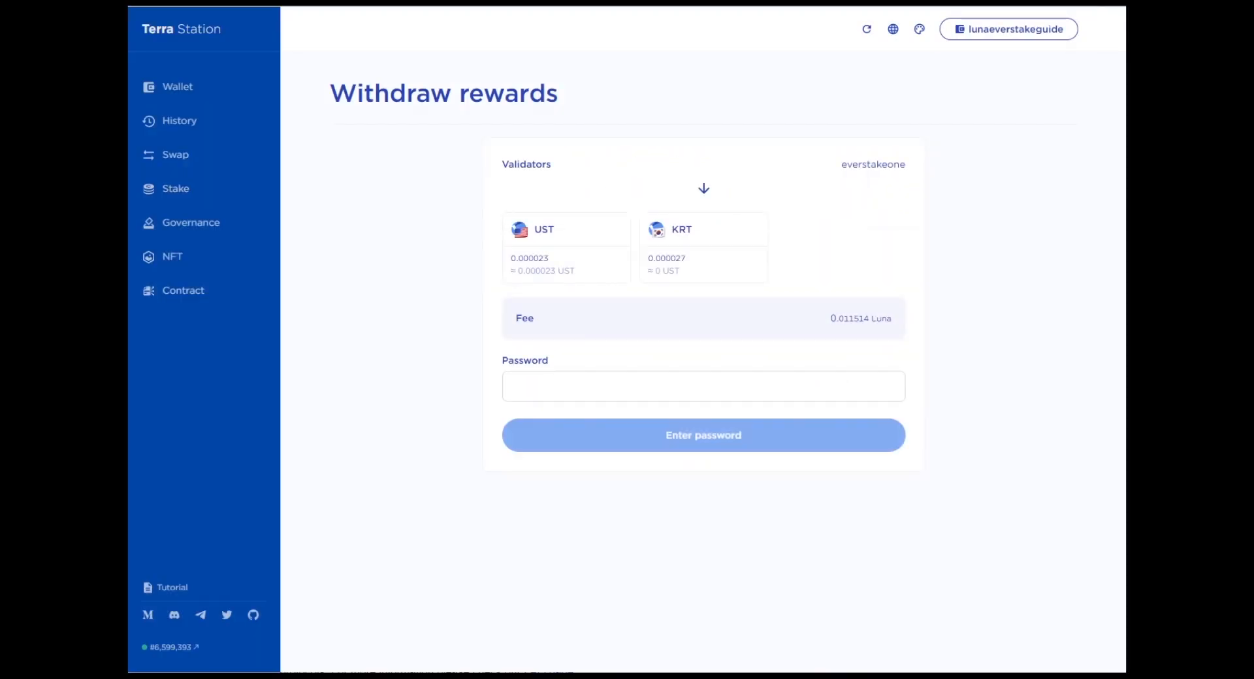